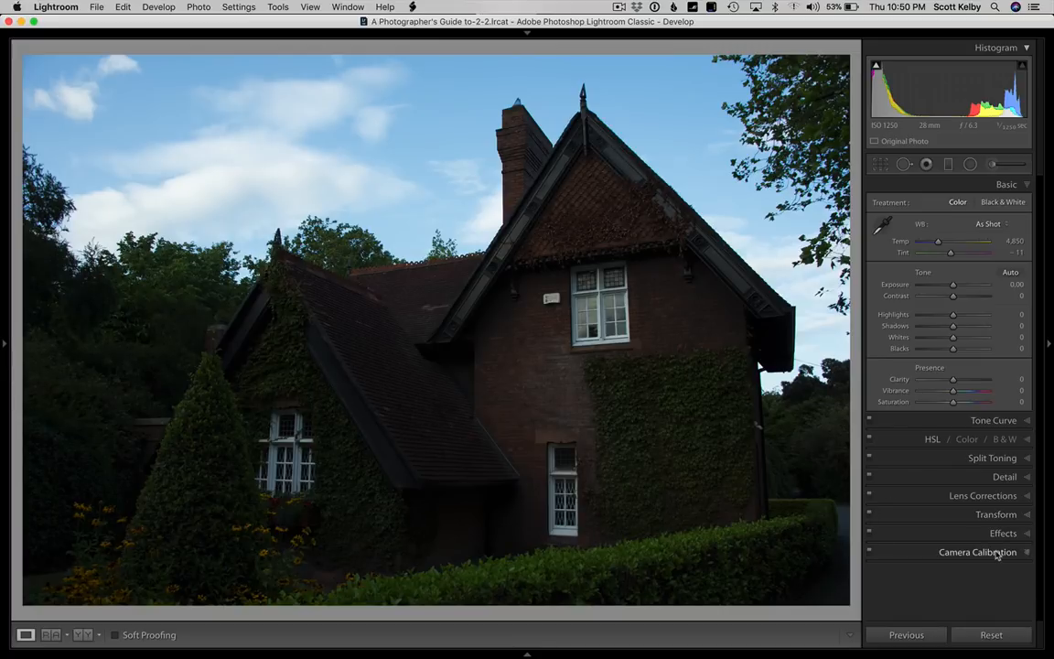
# - In Camera Calibration, set the profile to Camera Vivid
pyautogui.click(978, 553)
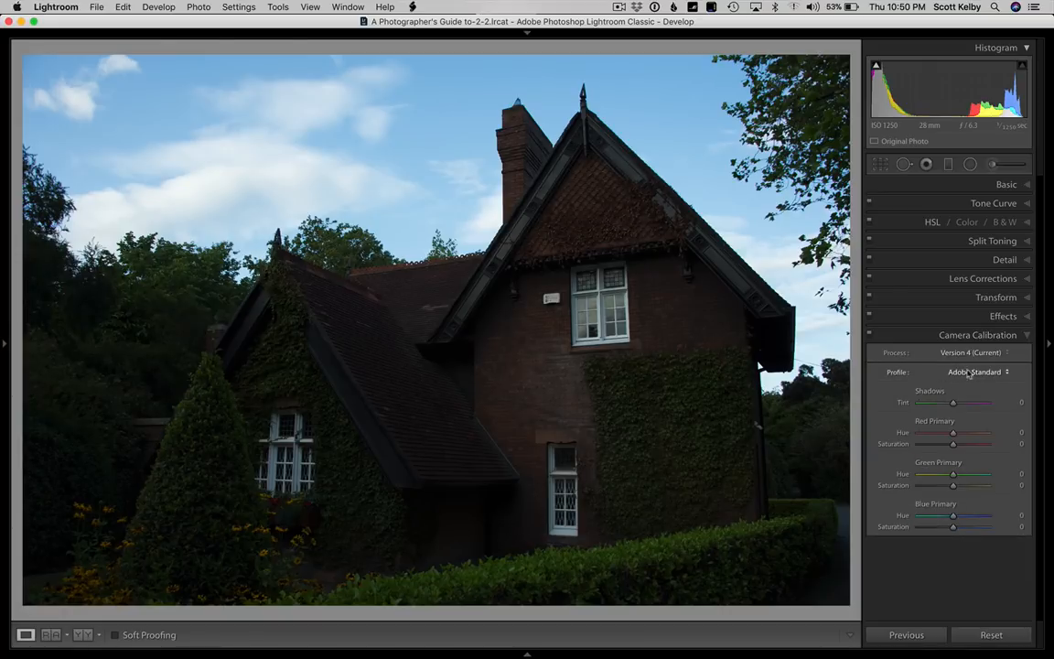
pyautogui.click(973, 371)
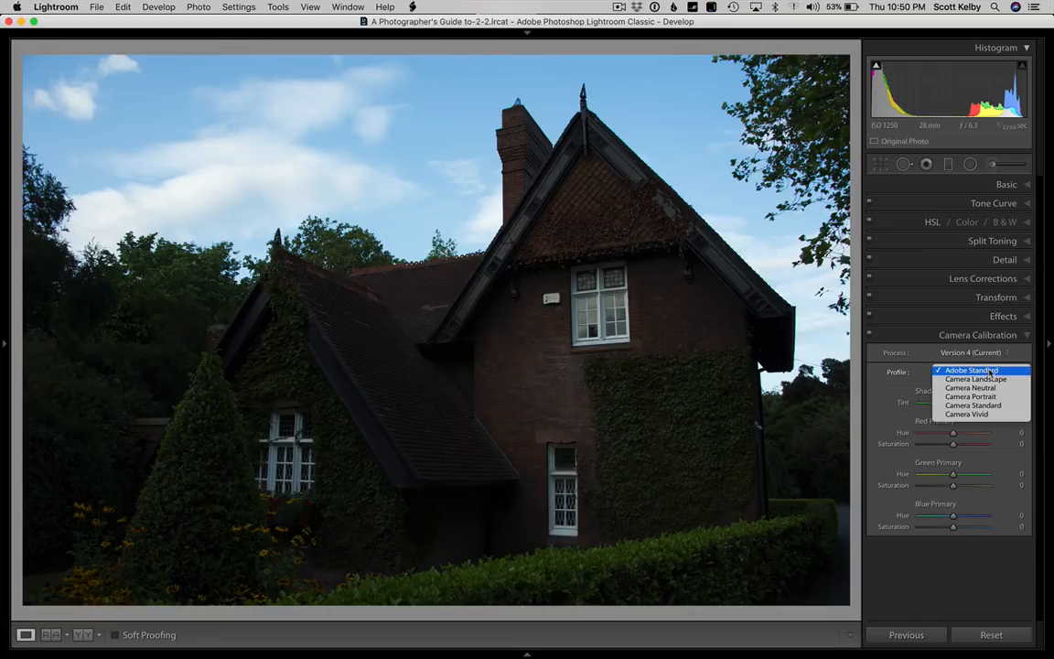
pyautogui.moveTo(967, 414)
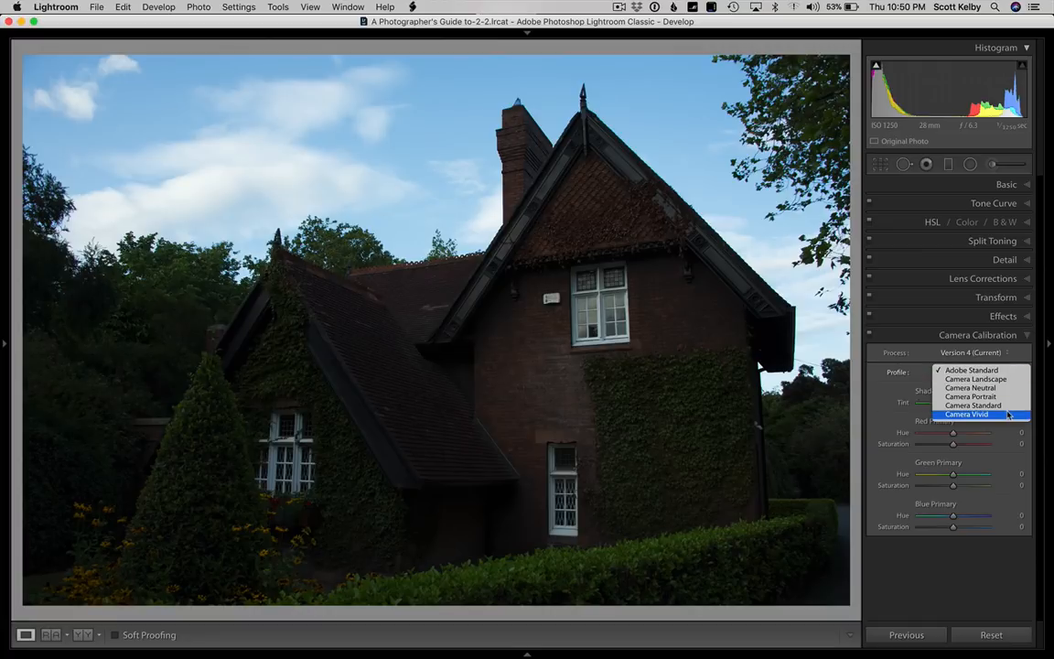
pyautogui.click(967, 413)
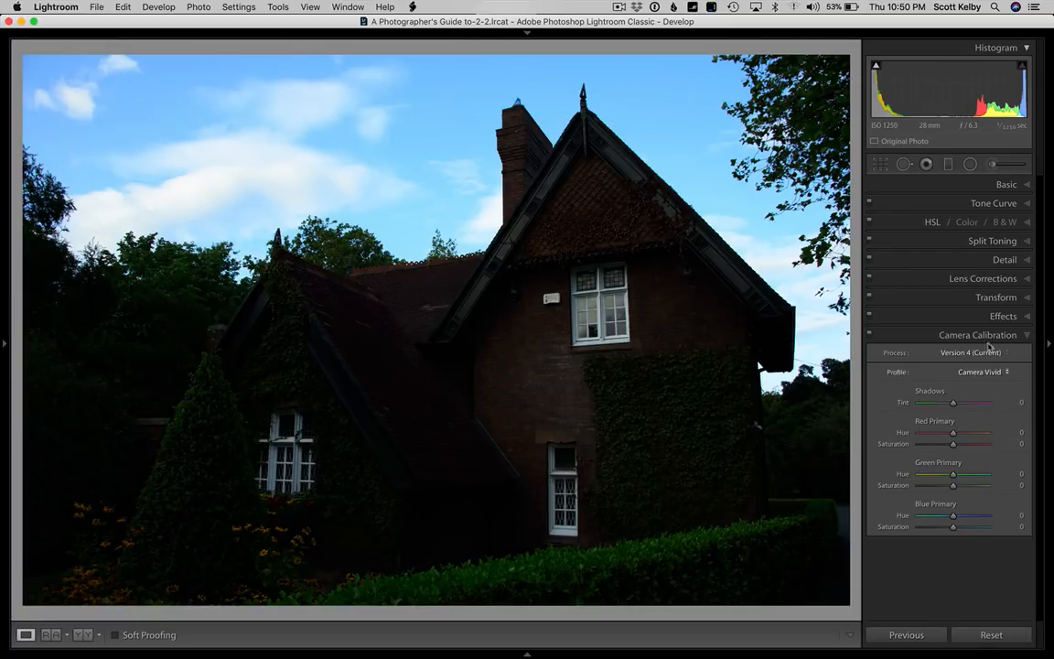
# - Turn on Enable Profile Corrections in Lens Corrections, toggling it to compare the effect
pyautogui.click(983, 278)
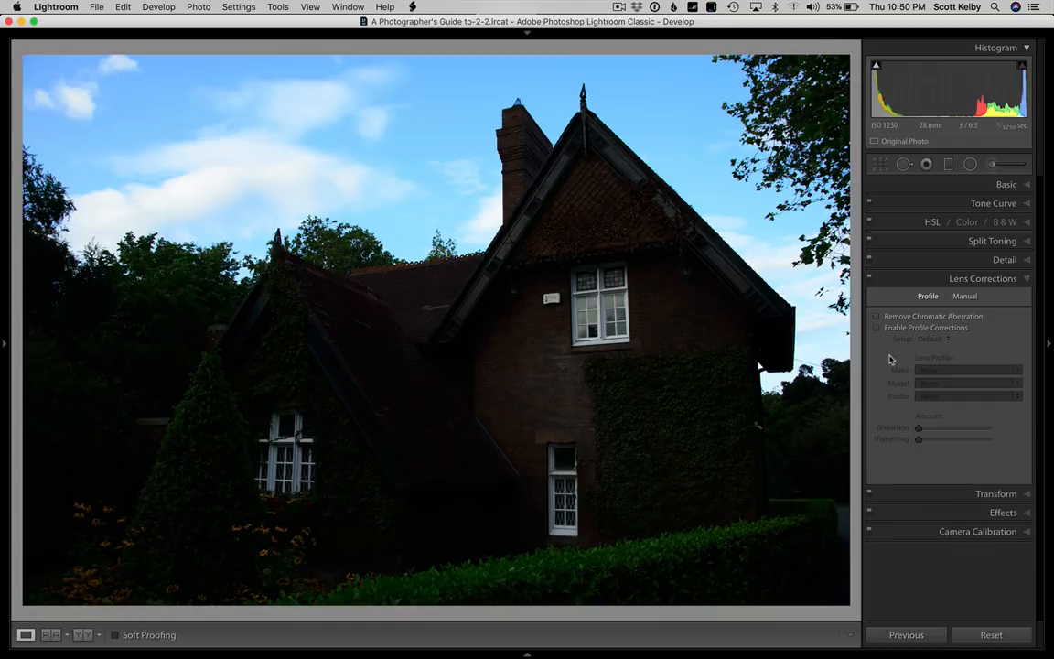
pyautogui.click(875, 326)
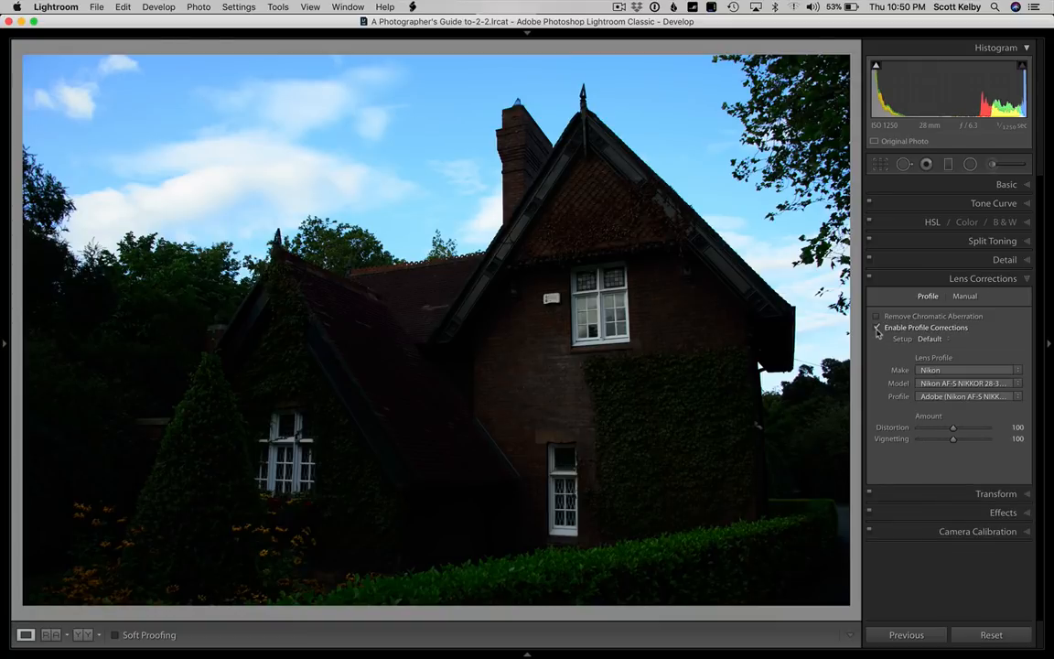
pyautogui.click(875, 328)
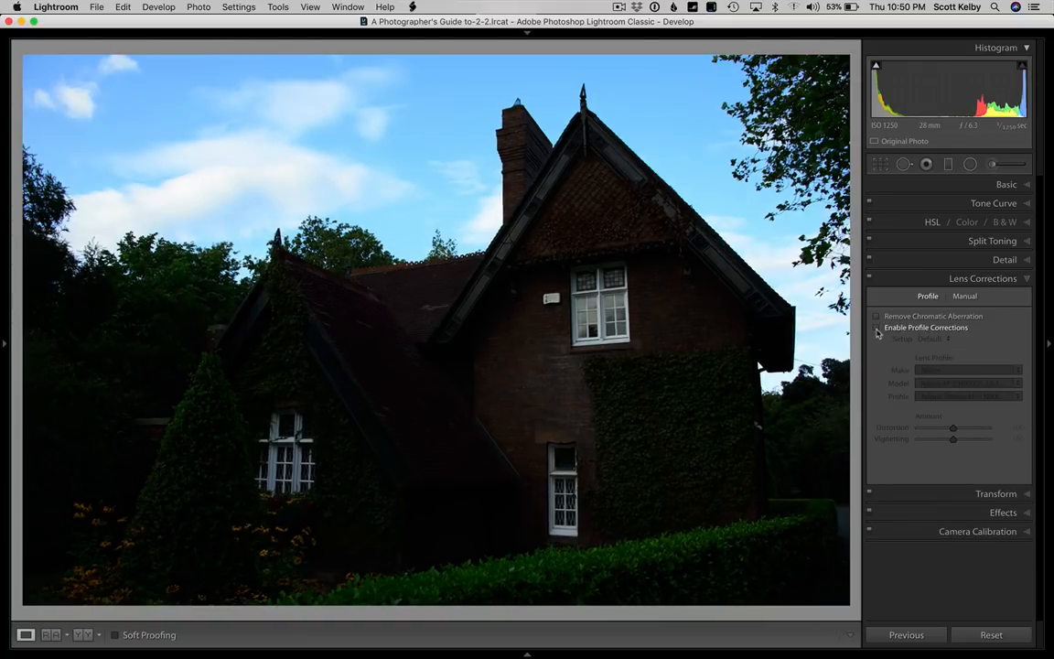
pyautogui.click(875, 328)
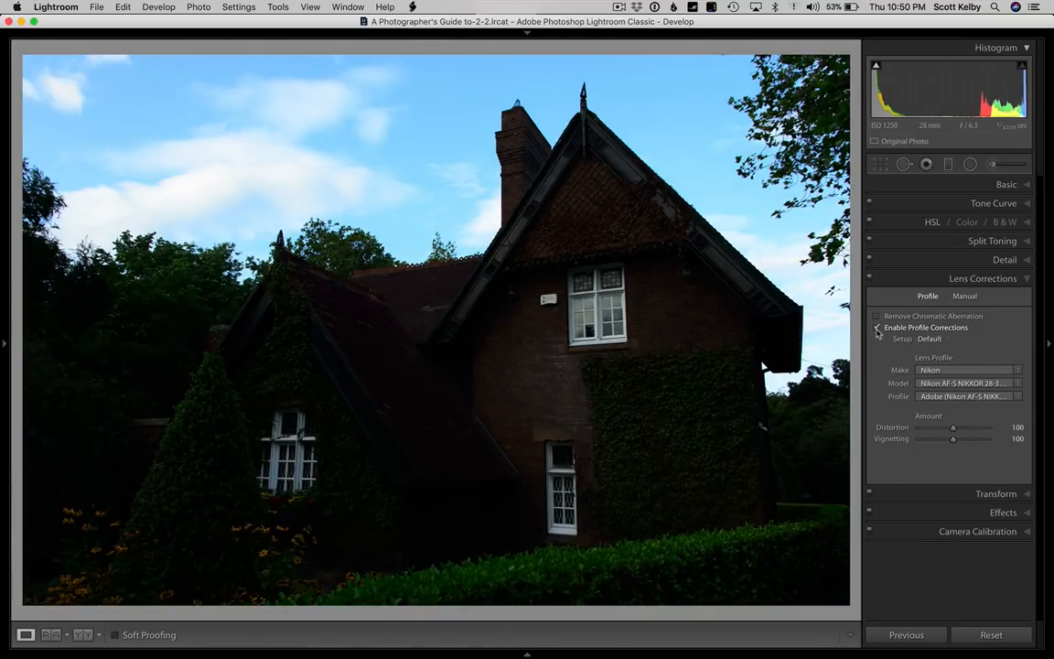
pyautogui.click(877, 326)
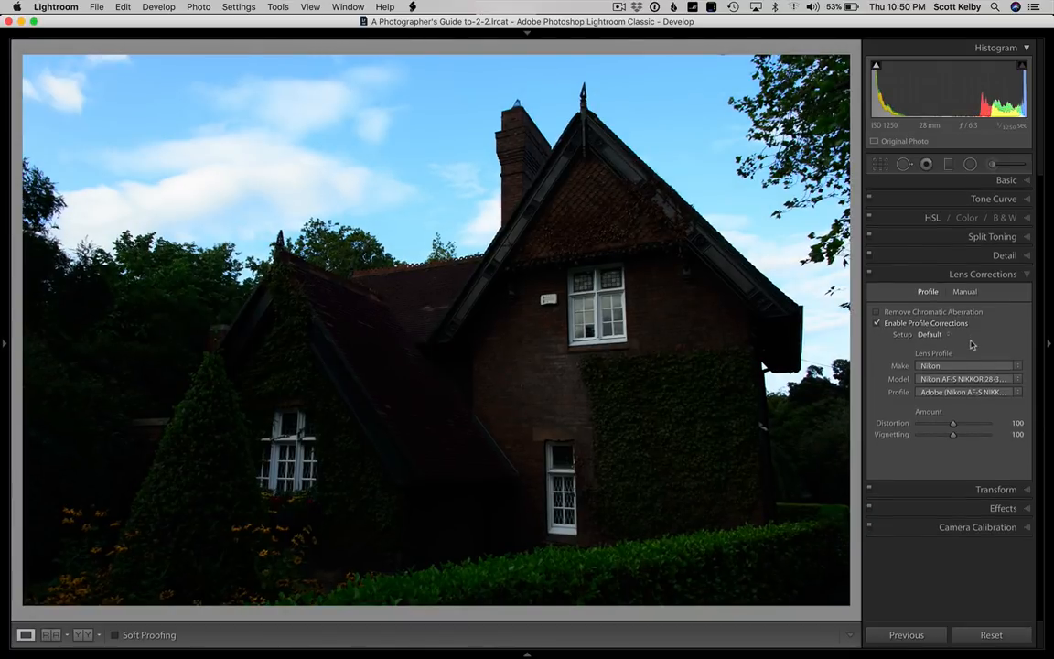
# - Apply Upright Auto perspective correction in Transform to straighten the cottage
pyautogui.click(996, 297)
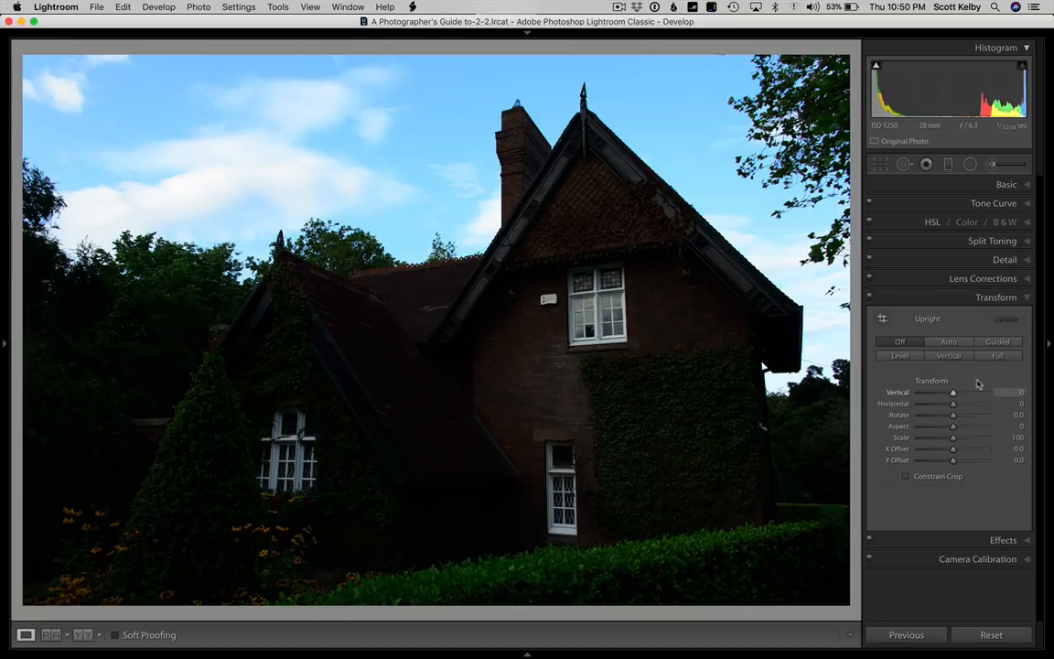
pyautogui.click(948, 342)
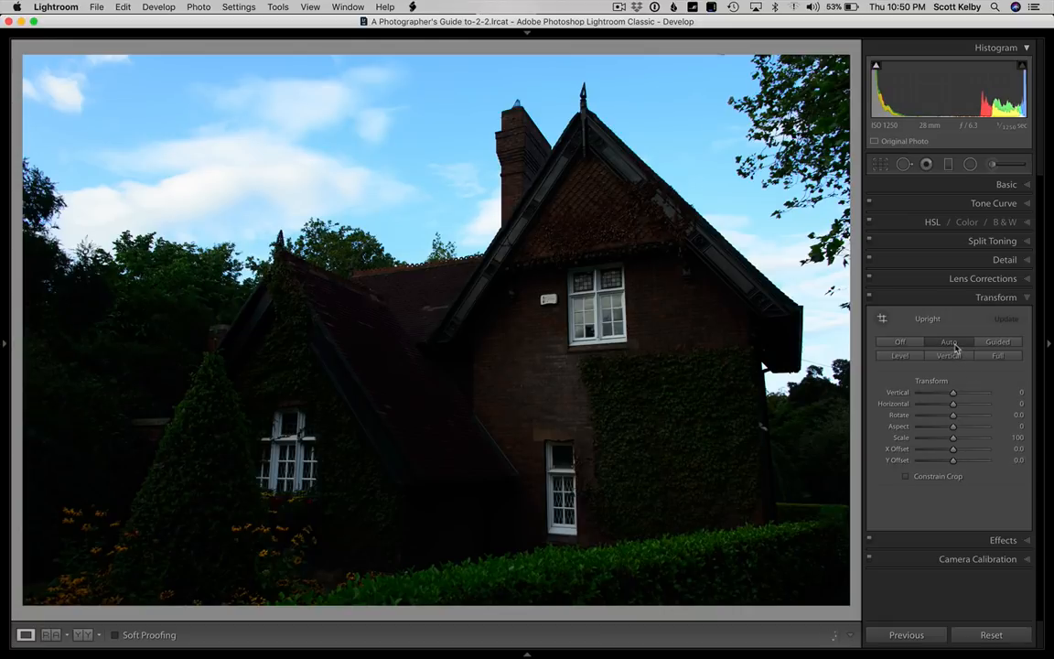
pyautogui.click(948, 343)
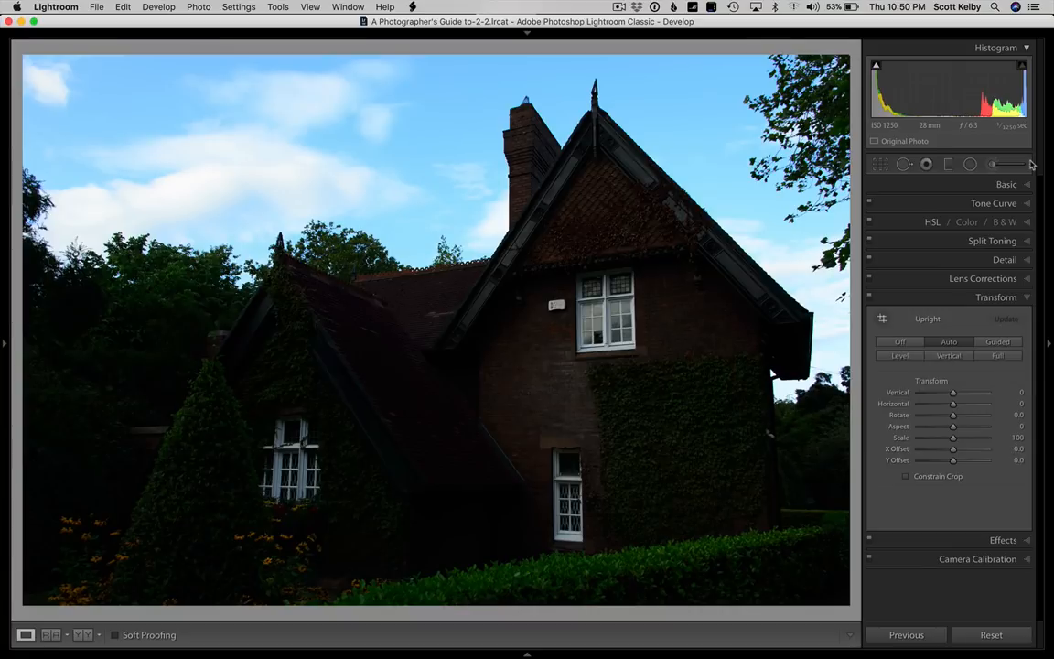
# - Apply Auto tone in the Basic panel, then fine-tune the Shadows and Contrast sliders
pyautogui.click(1007, 183)
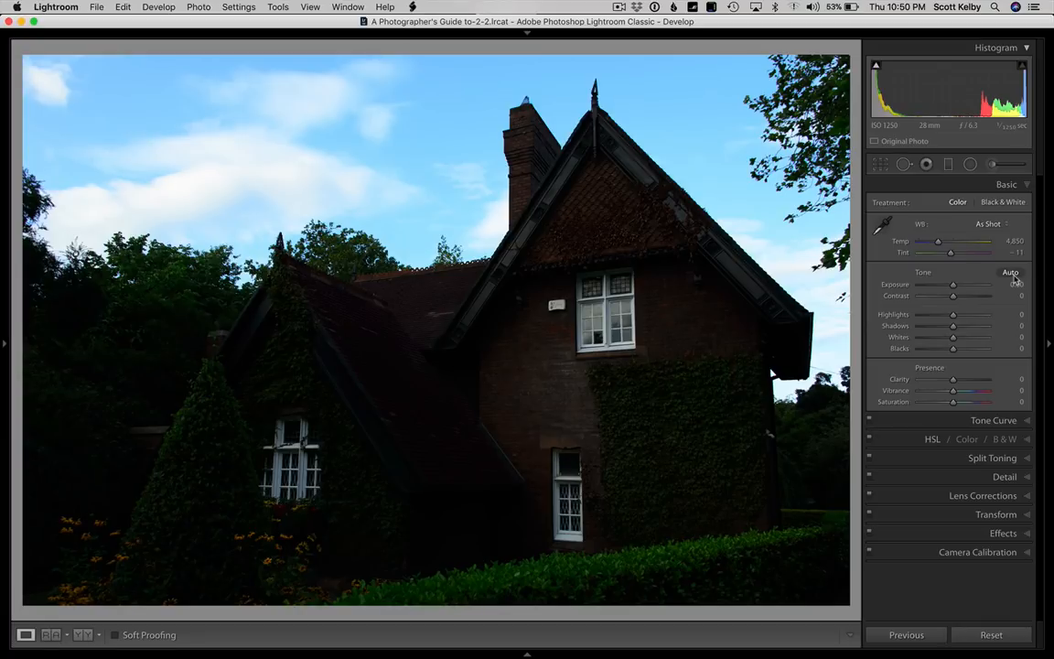
pyautogui.click(1011, 271)
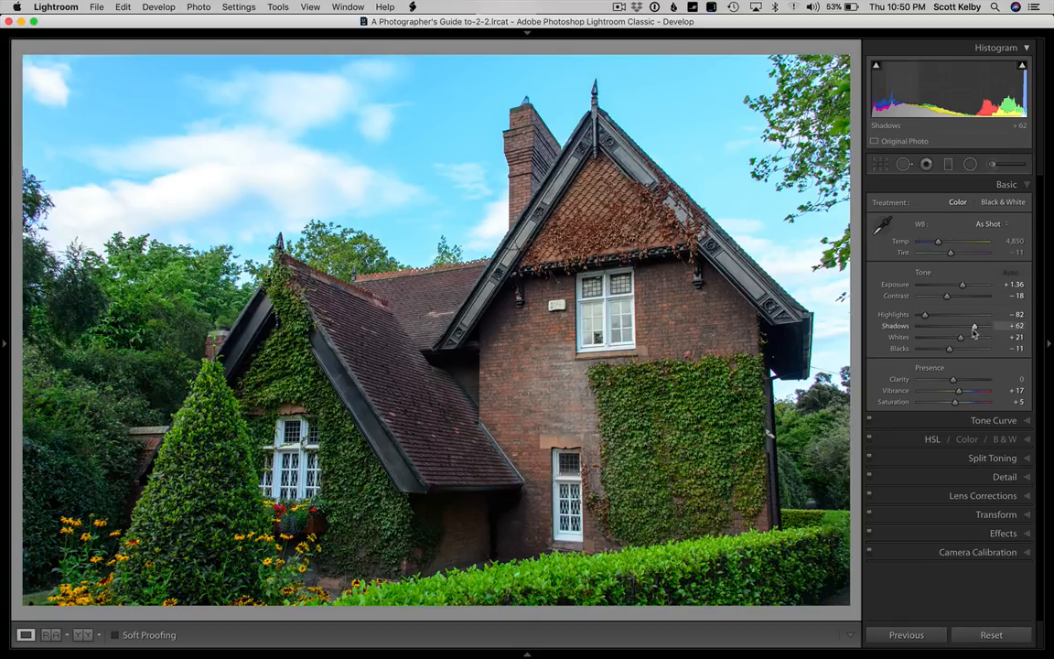
pyautogui.moveTo(976, 326); pyautogui.dragTo(970, 326)
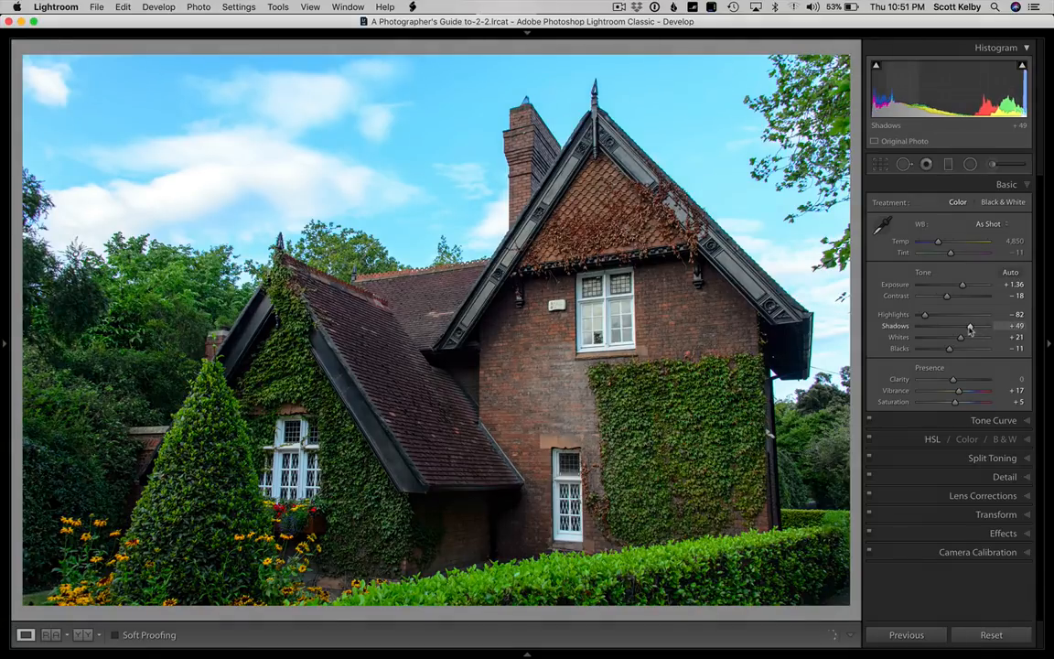
pyautogui.moveTo(971, 326); pyautogui.dragTo(966, 326)
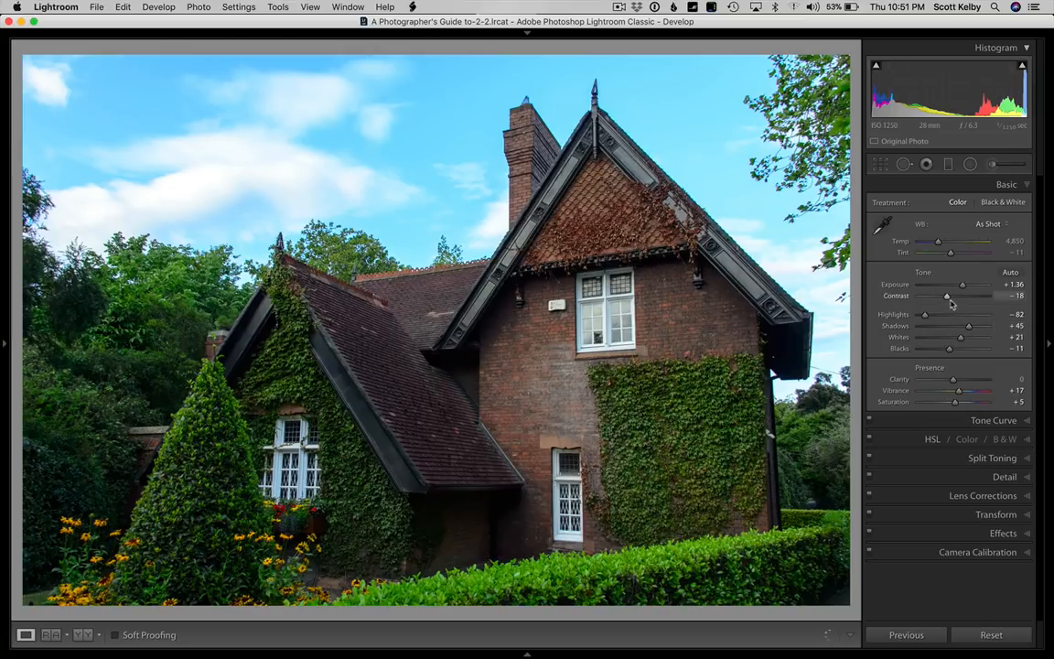
pyautogui.moveTo(943, 297); pyautogui.dragTo(956, 297)
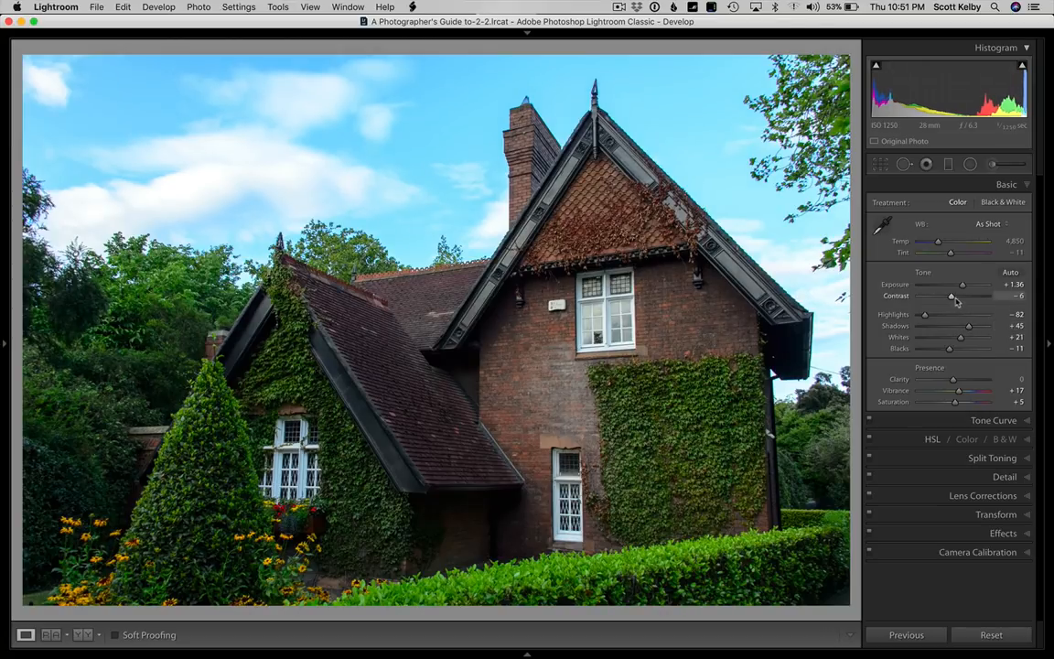
pyautogui.moveTo(956, 294); pyautogui.dragTo(970, 295)
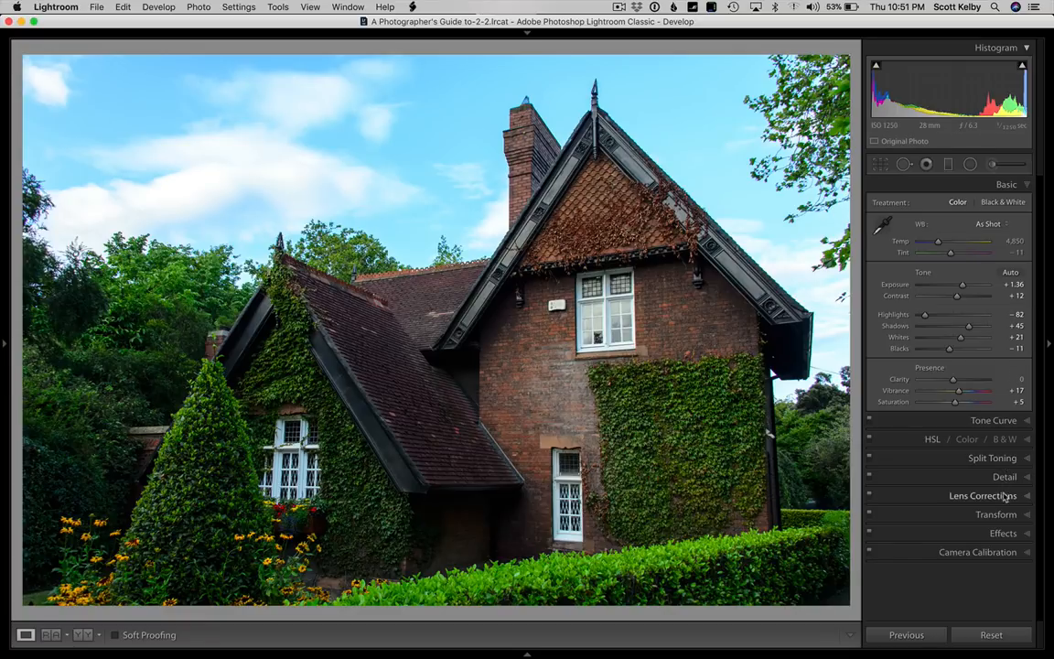
# - In manual Lens Corrections, raise the Defringe amount to remove colour fringing
pyautogui.click(983, 495)
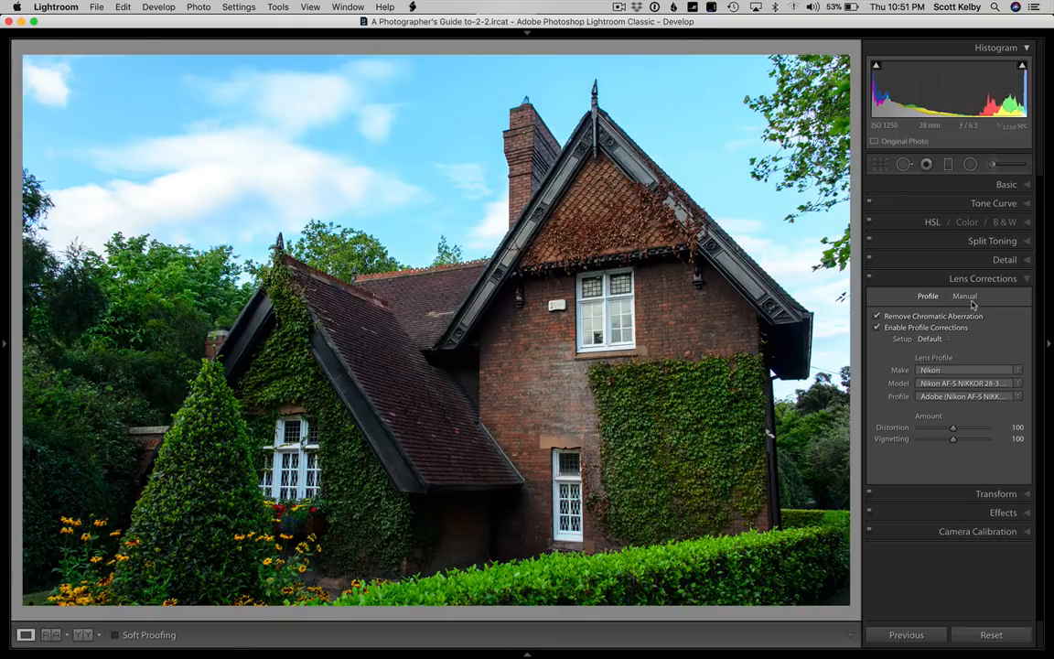
pyautogui.click(963, 297)
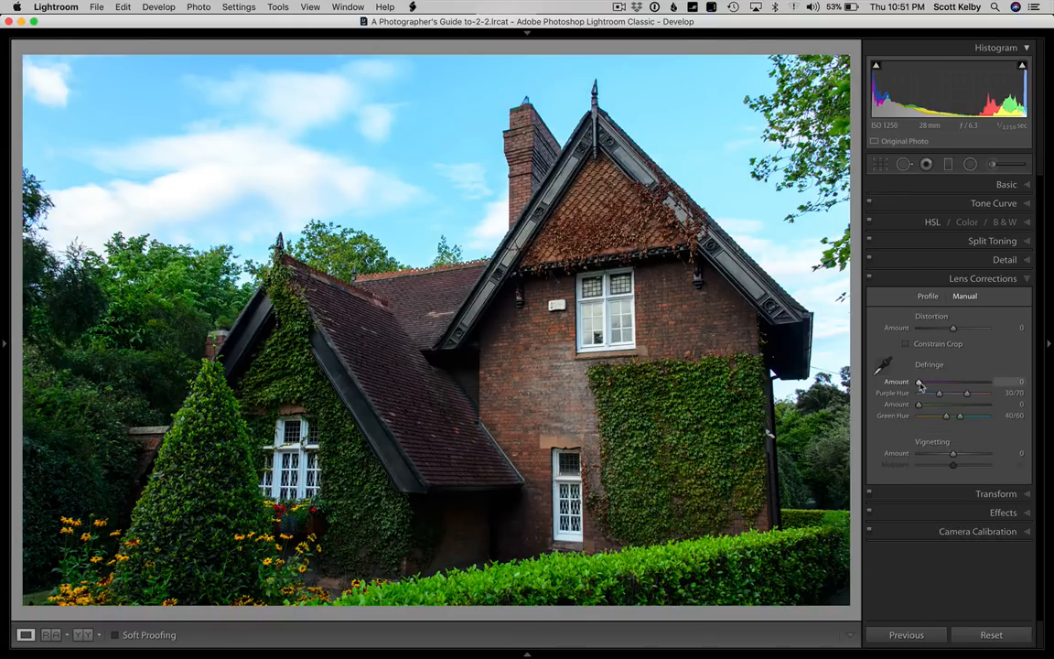
pyautogui.moveTo(921, 383); pyautogui.dragTo(941, 383)
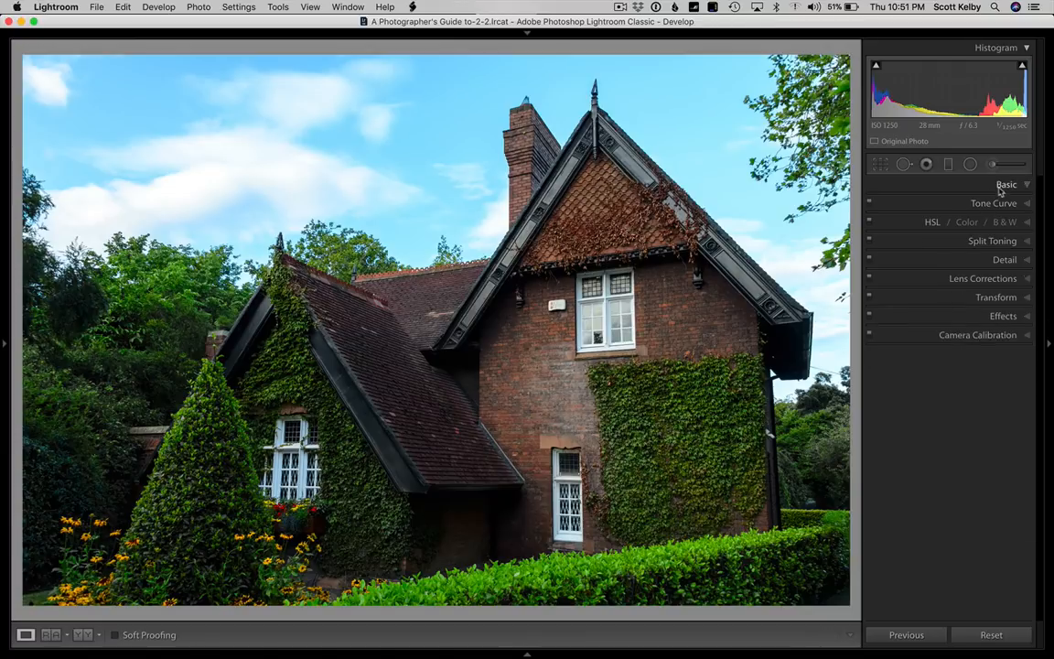
# - In the Basic panel, nudge Exposure up slightly and increase Clarity for midtone punch
pyautogui.click(1007, 183)
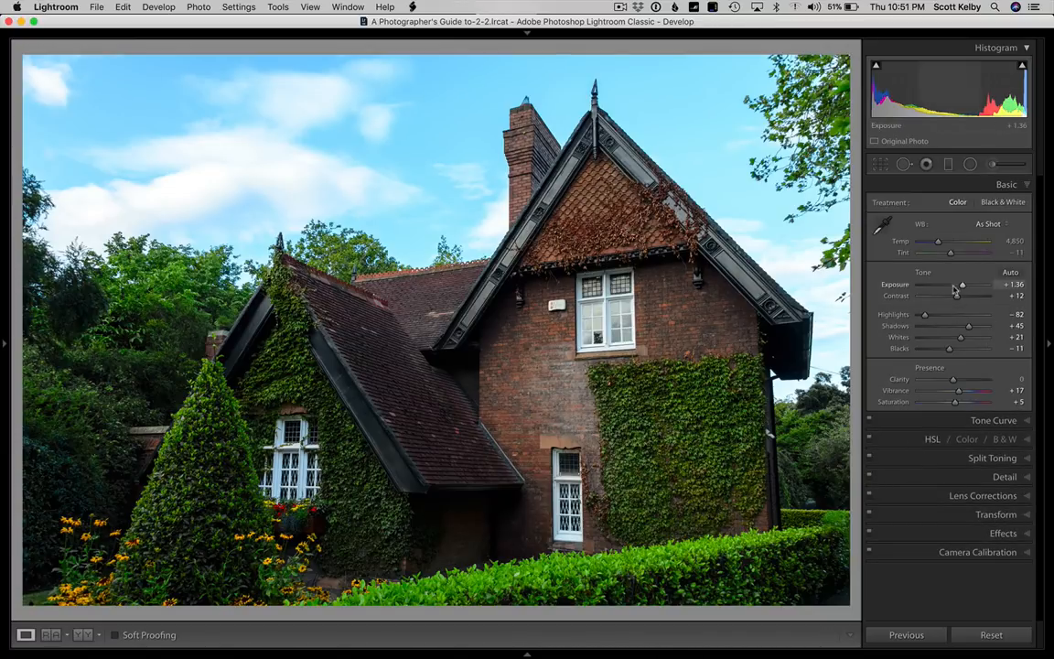
pyautogui.moveTo(952, 297); pyautogui.dragTo(961, 296)
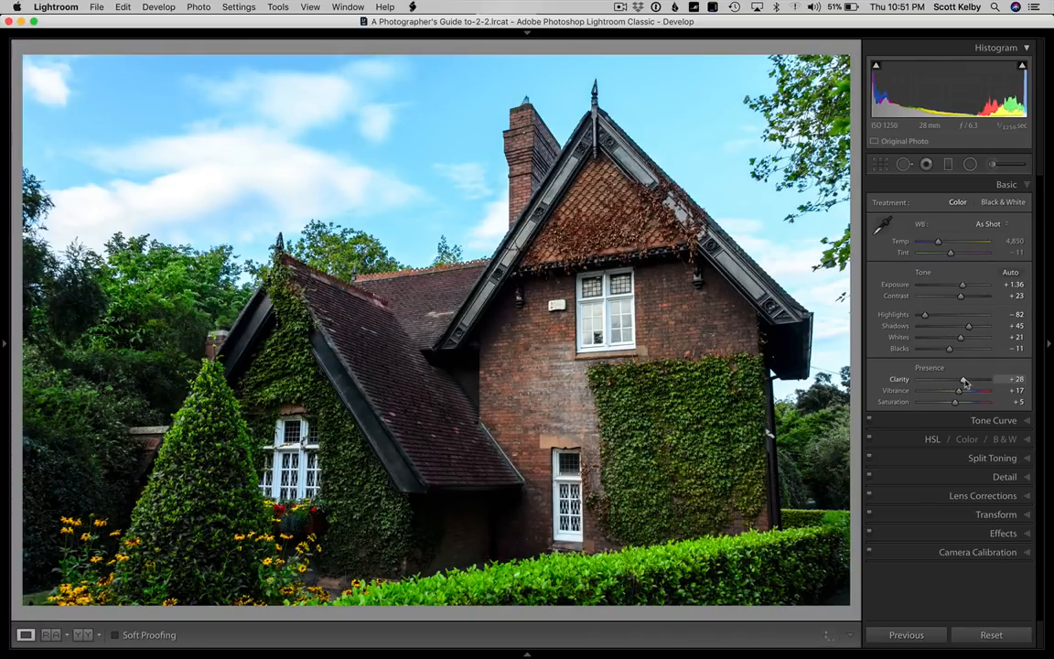
pyautogui.moveTo(961, 379); pyautogui.dragTo(968, 379)
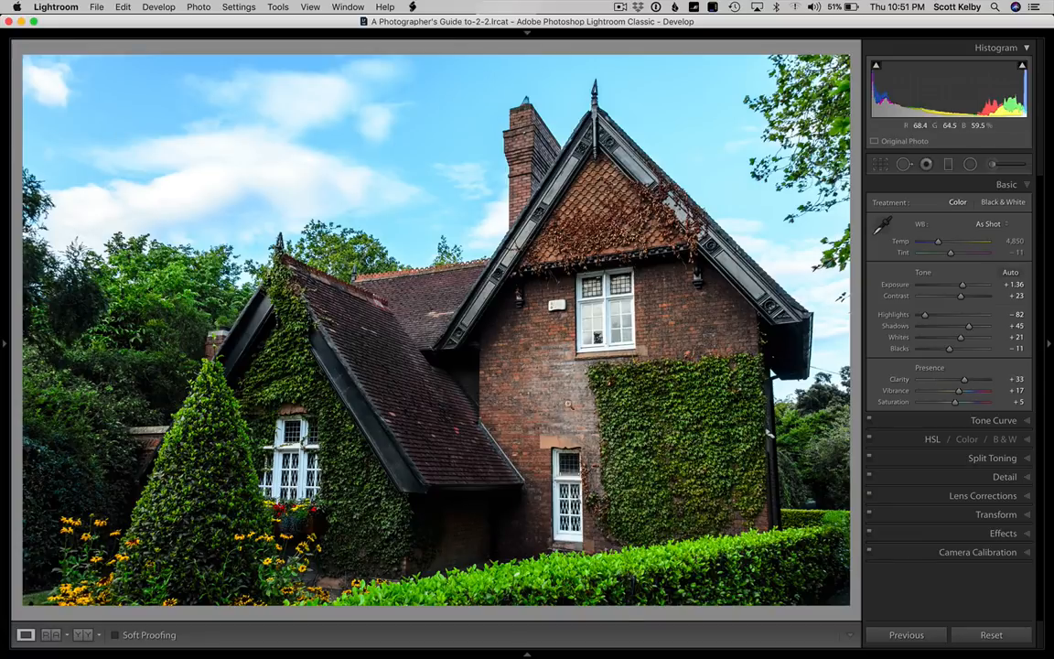
pyautogui.moveTo(595, 443)
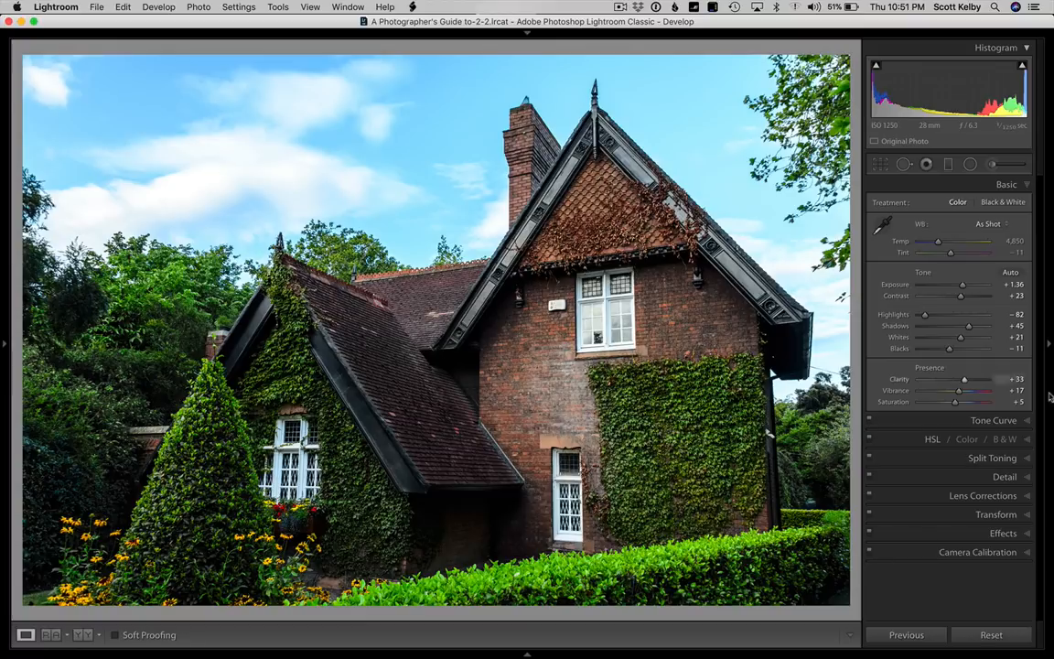
# - In HSL, darken the Blue luminance to deepen the sky, then adjust the Blue saturation
pyautogui.click(933, 439)
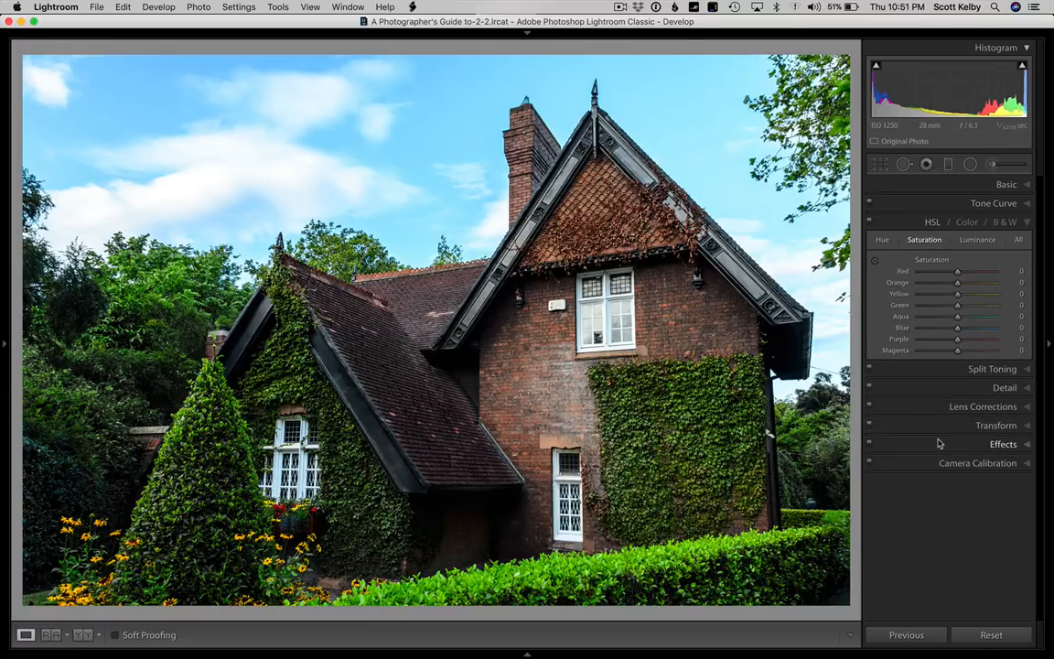
pyautogui.click(978, 238)
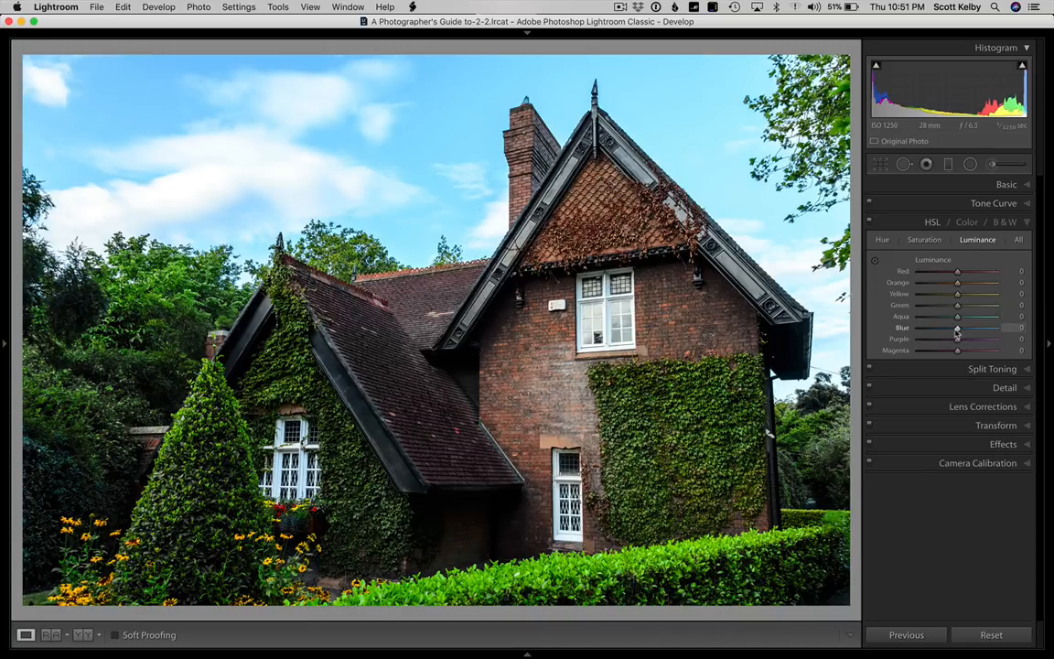
pyautogui.moveTo(960, 328); pyautogui.dragTo(941, 327)
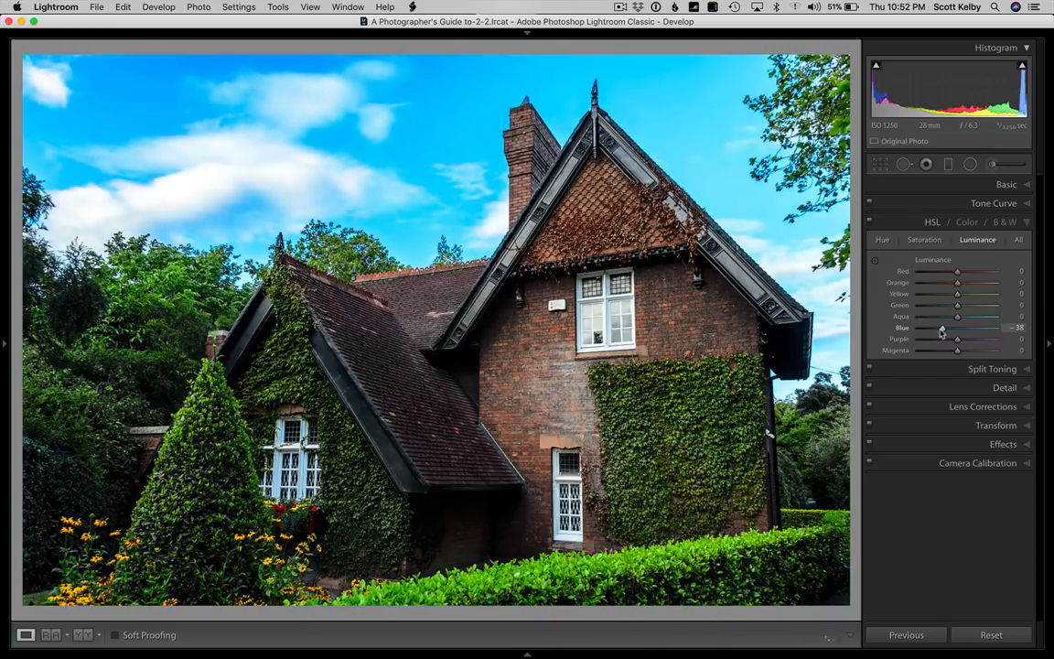
pyautogui.moveTo(959, 326); pyautogui.dragTo(956, 326)
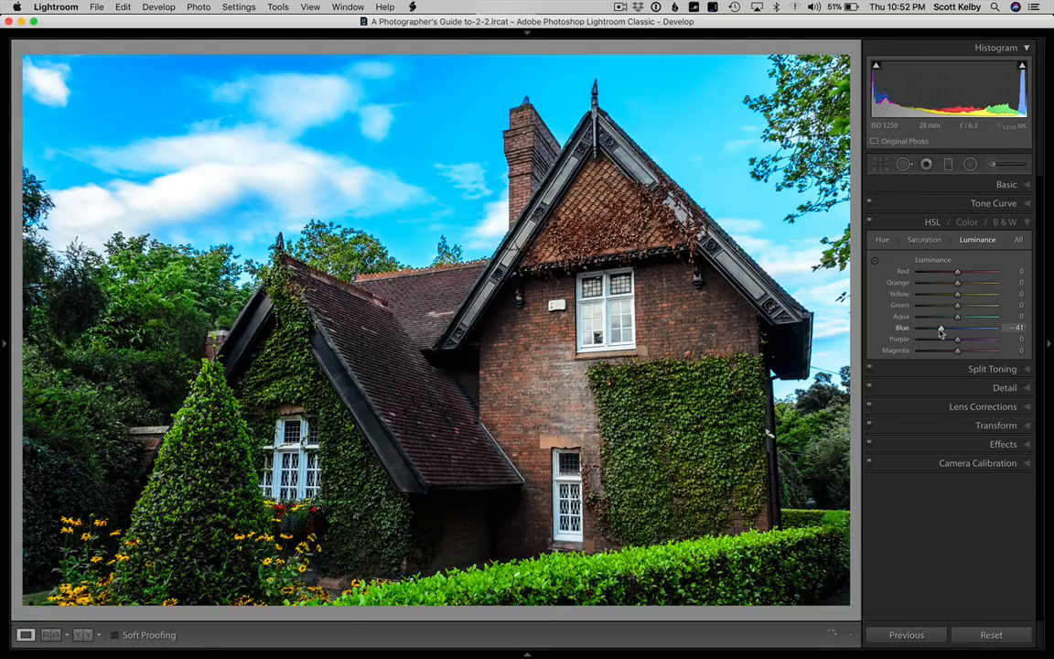
pyautogui.click(925, 240)
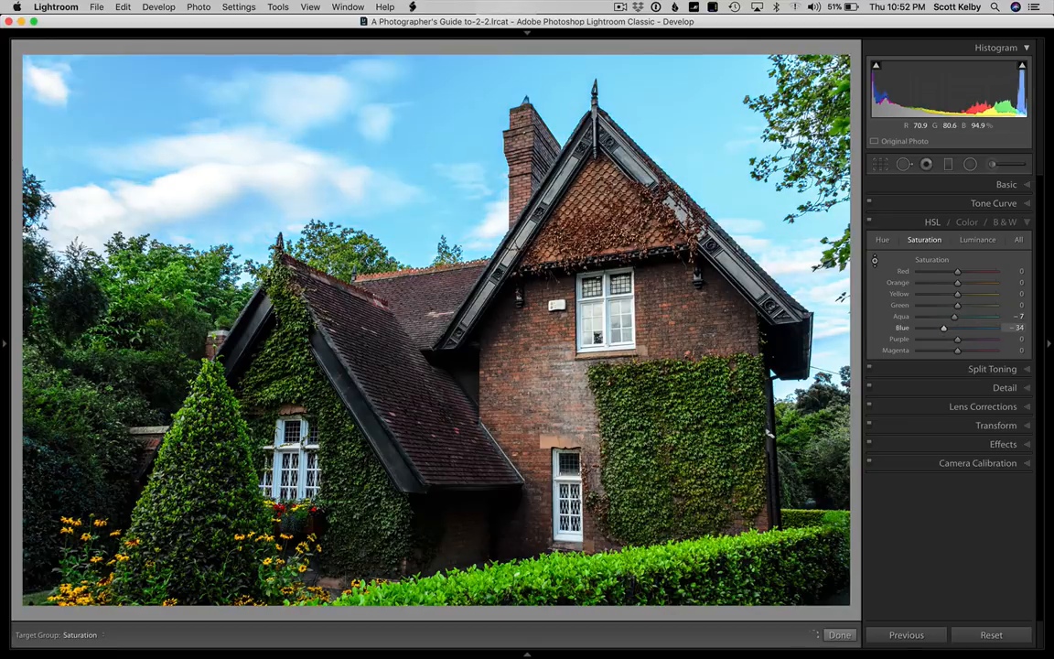
pyautogui.moveTo(944, 325); pyautogui.dragTo(941, 326)
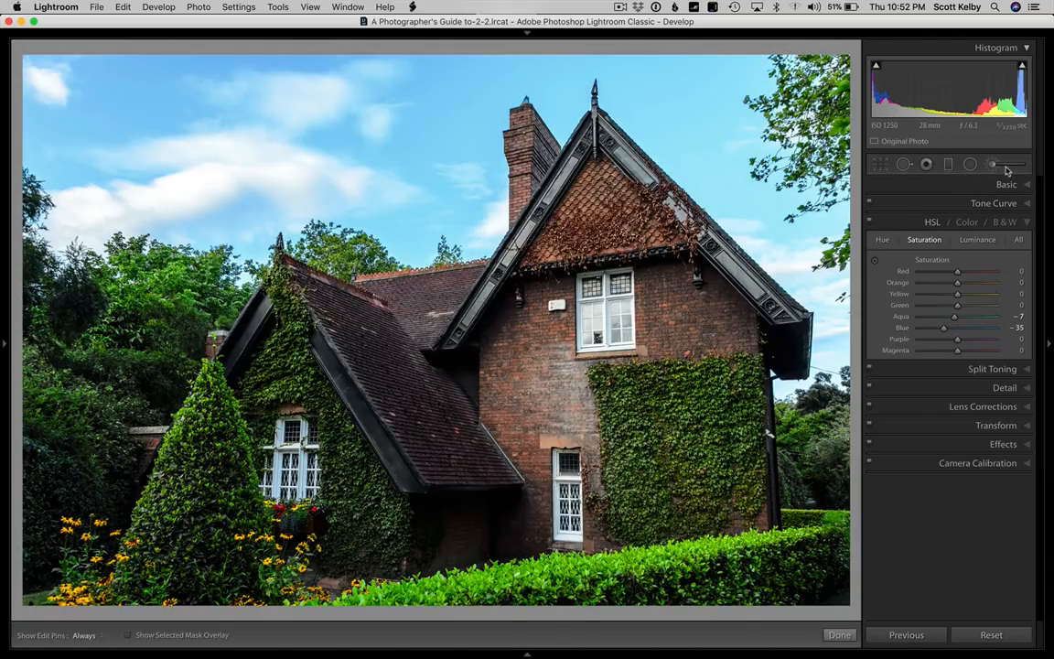
# - Start a new Adjustment Brush on the cottage, setting its exposure and lowering highlights
pyautogui.click(970, 165)
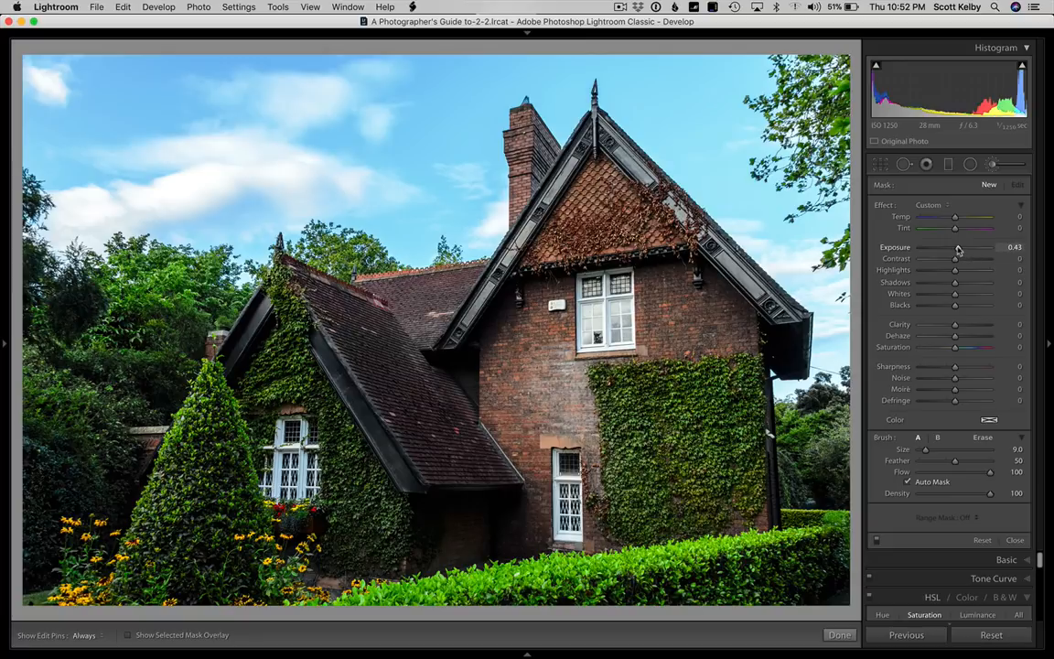
pyautogui.moveTo(961, 247); pyautogui.dragTo(950, 247)
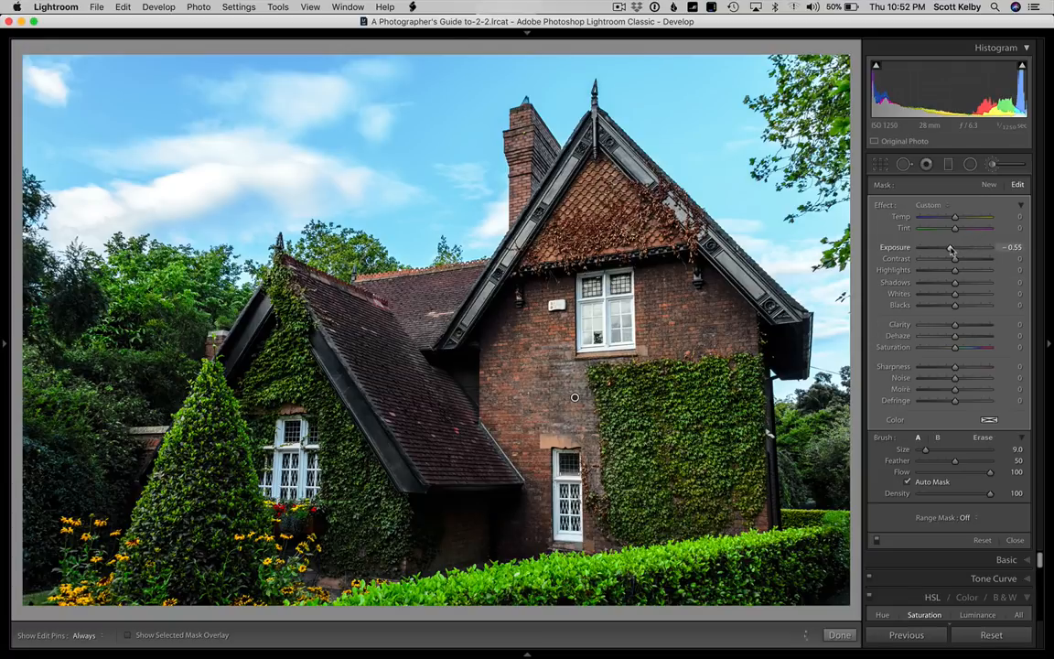
pyautogui.moveTo(938, 247); pyautogui.dragTo(956, 264)
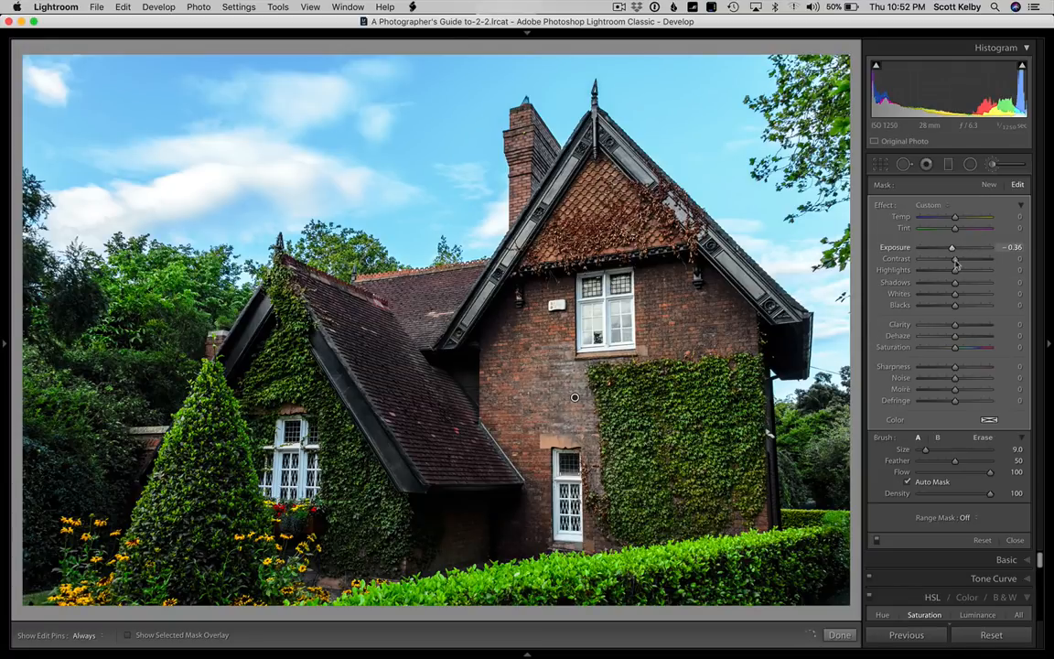
pyautogui.moveTo(930, 256); pyautogui.dragTo(956, 256)
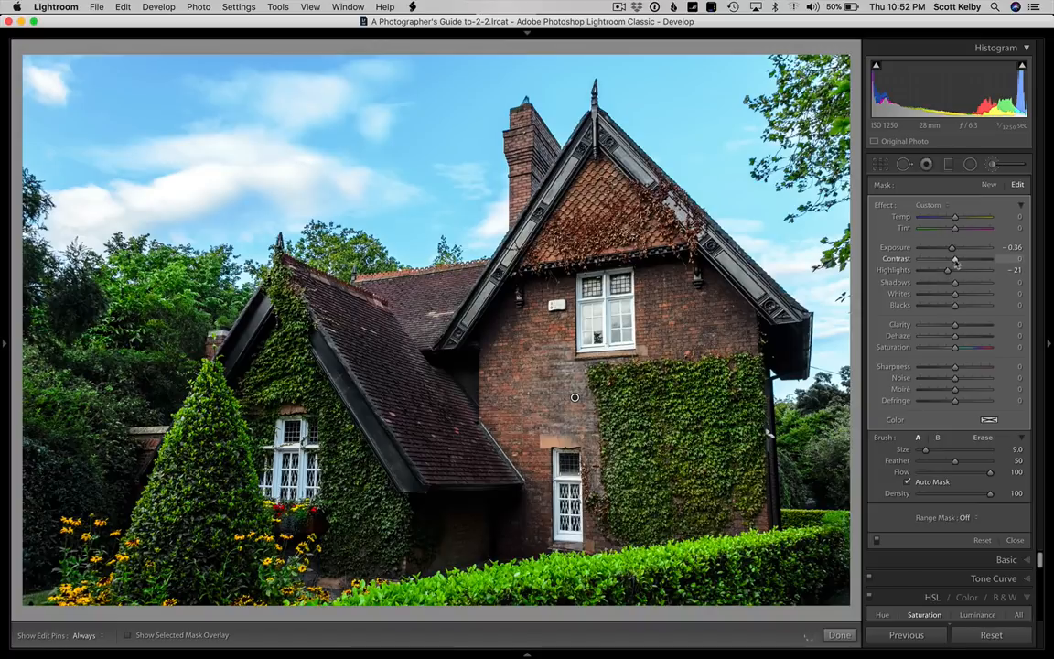
# - Balance the brushed area's contrast and brighten its exposure slightly
pyautogui.moveTo(955, 258); pyautogui.dragTo(966, 258)
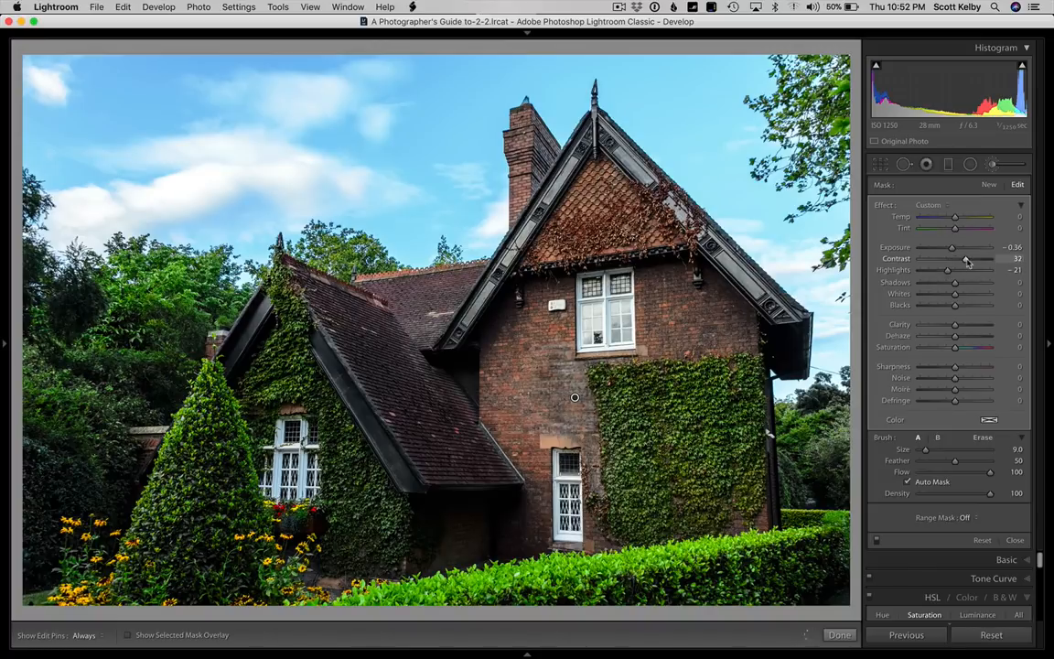
pyautogui.moveTo(963, 248); pyautogui.dragTo(955, 247)
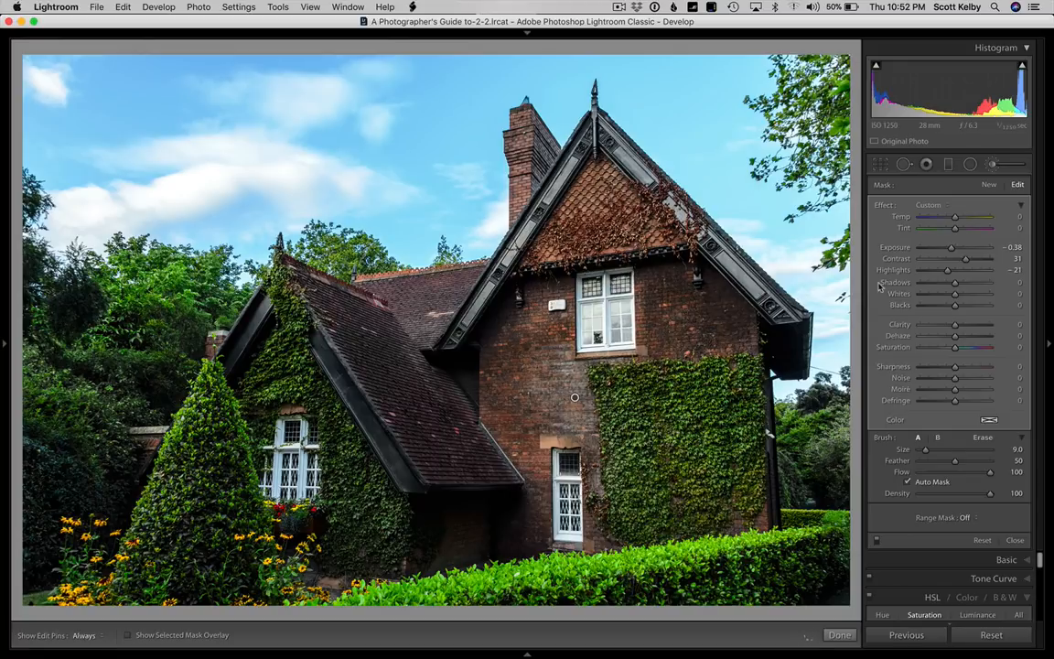
pyautogui.moveTo(967, 256); pyautogui.dragTo(958, 256)
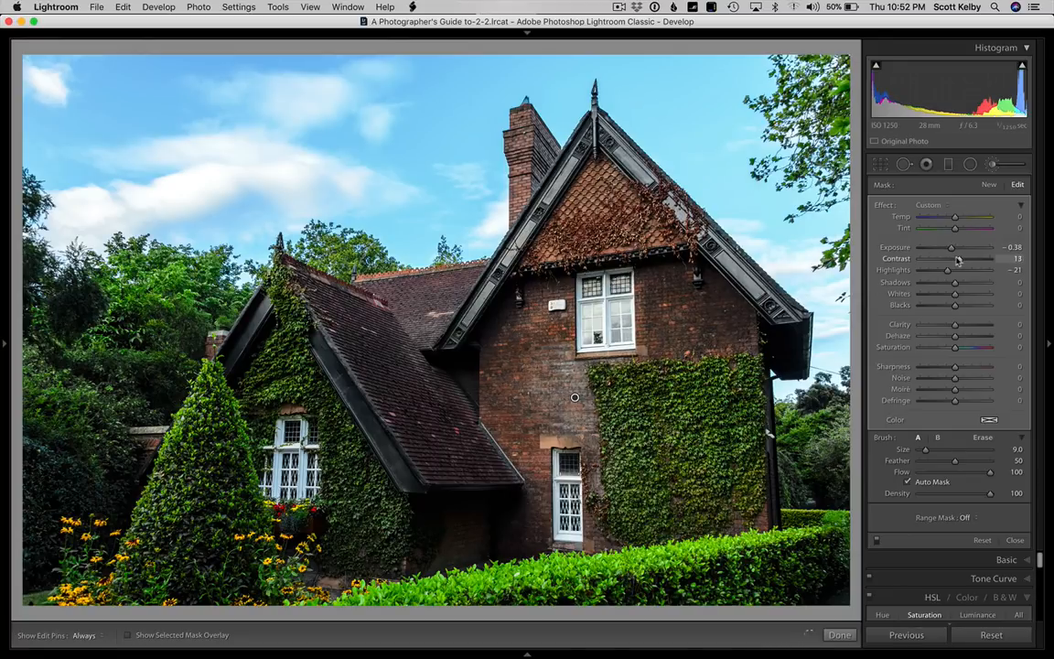
pyautogui.moveTo(956, 247); pyautogui.dragTo(952, 247)
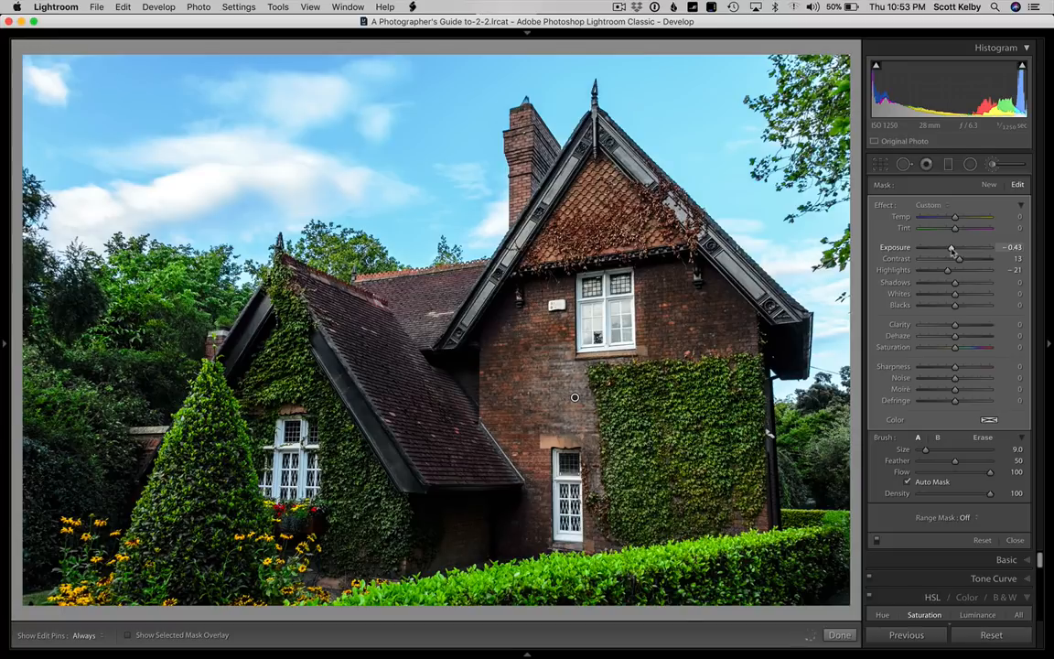
pyautogui.moveTo(955, 247); pyautogui.dragTo(952, 247)
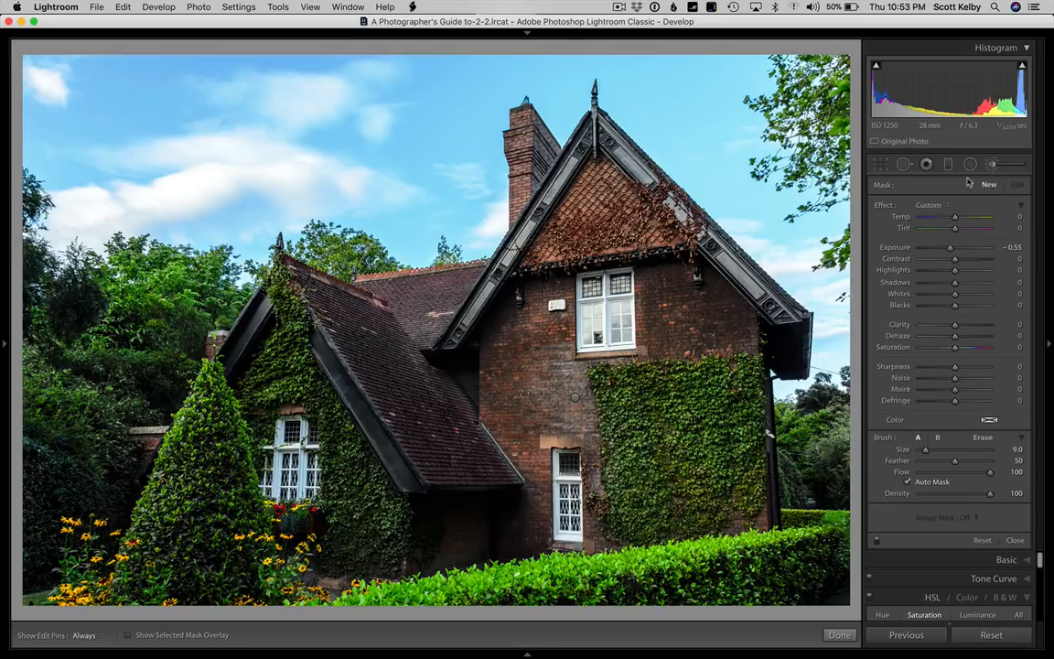
# - Paint a second brightening stroke on the house front, raise its exposure and lower blue saturation
pyautogui.moveTo(952, 247); pyautogui.dragTo(962, 248)
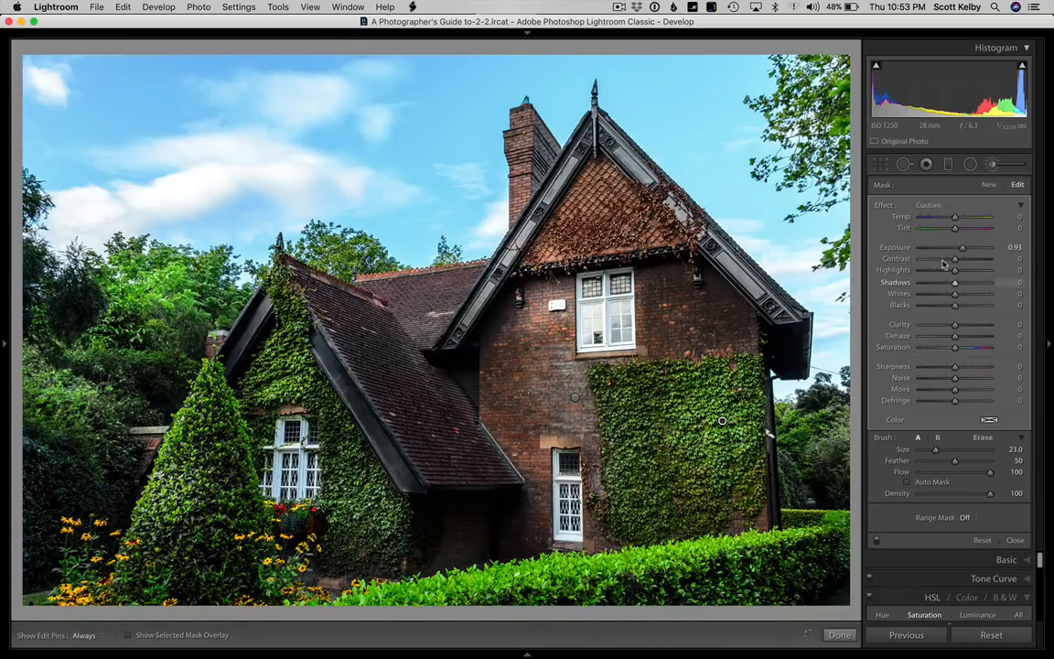
pyautogui.moveTo(963, 247); pyautogui.dragTo(955, 247)
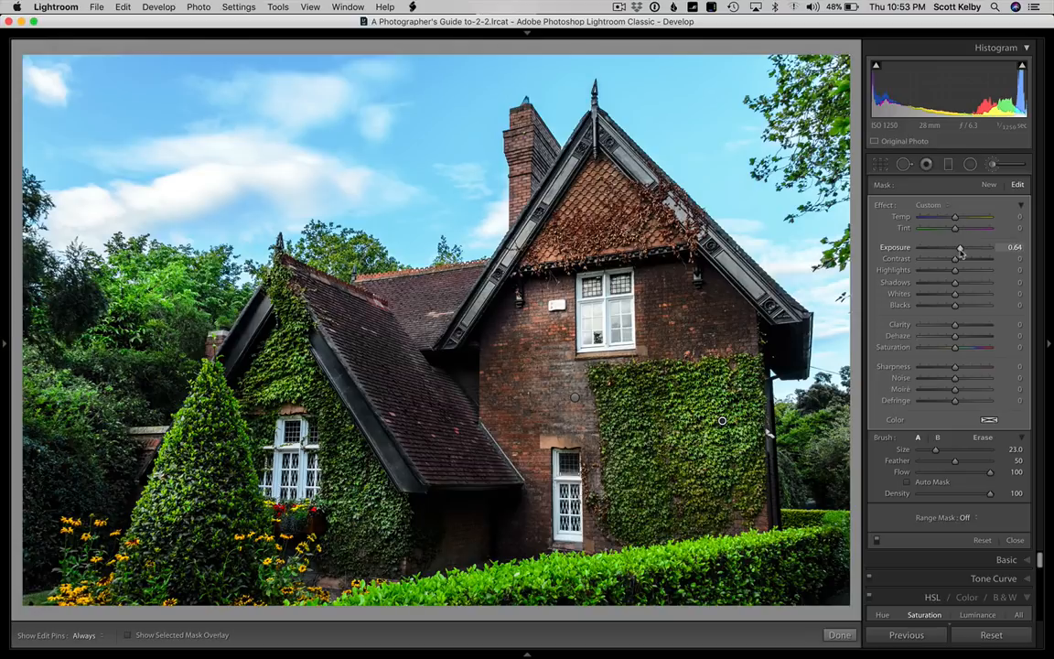
pyautogui.moveTo(961, 247); pyautogui.dragTo(955, 248)
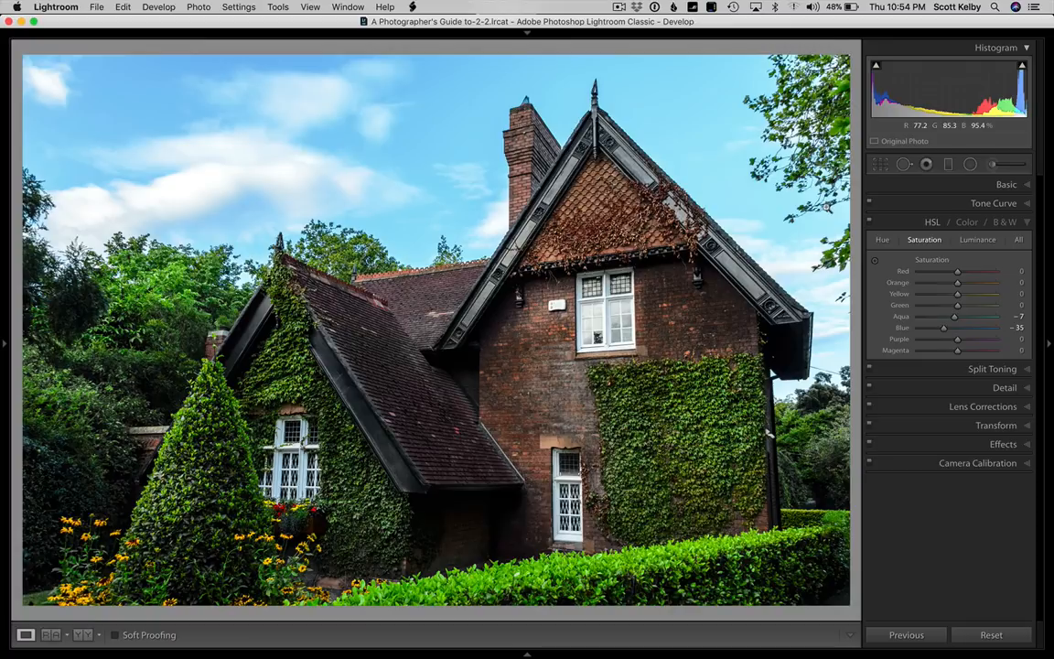
# - Send the photo to Adobe Photoshop CC via Photo > Edit In
pyautogui.click(198, 8)
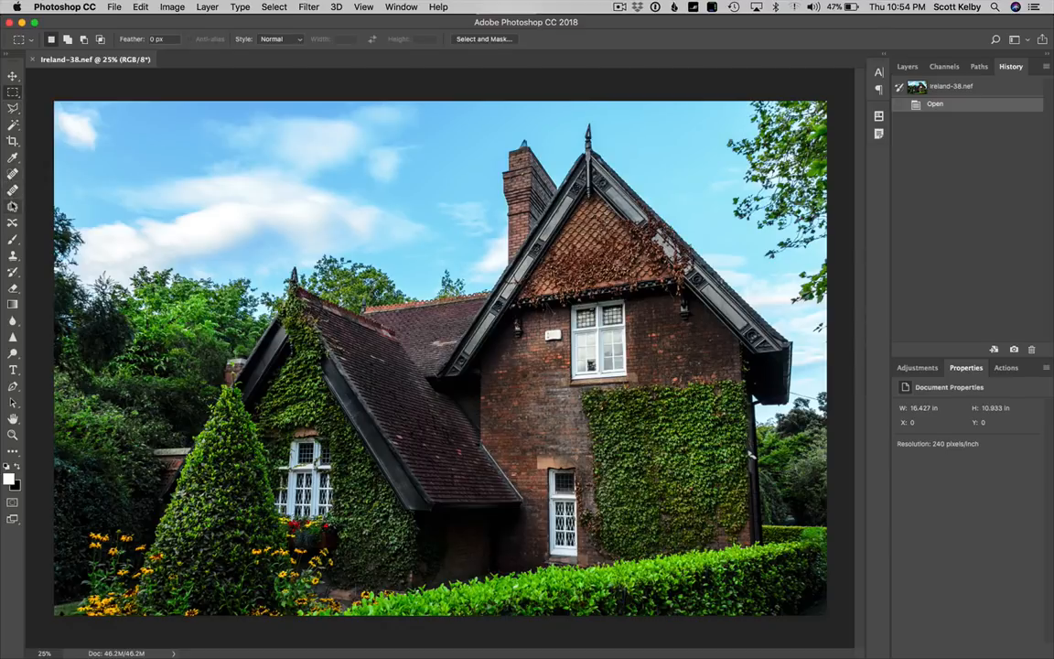
# - Lasso the intruding leaves and remove them with Edit > Fill, Content-Aware, then deselect
pyautogui.click(13, 107)
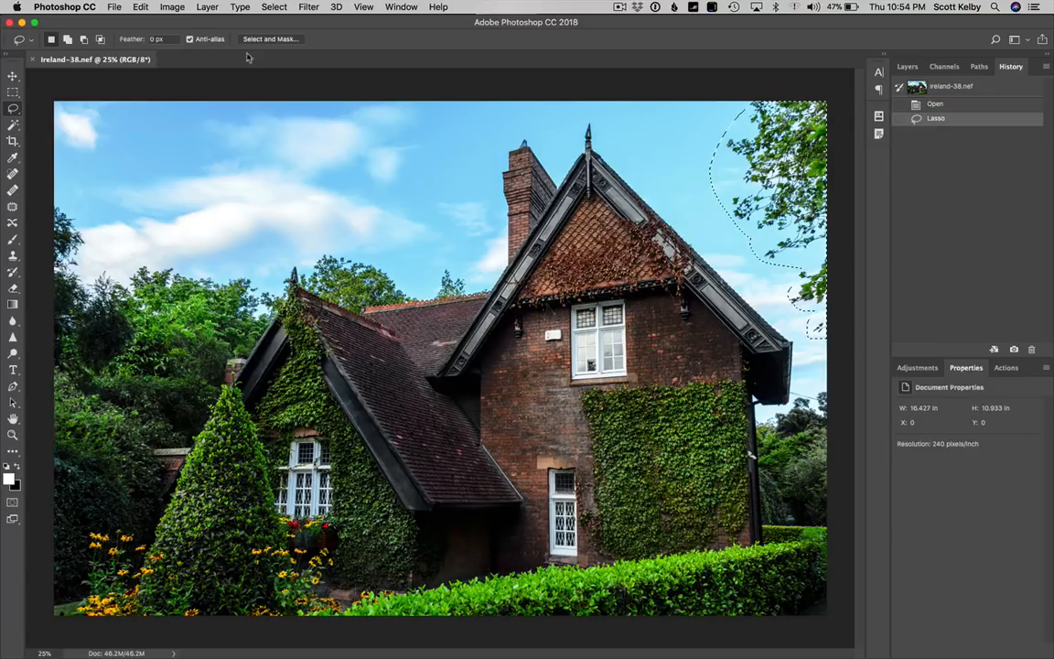
pyautogui.click(139, 8)
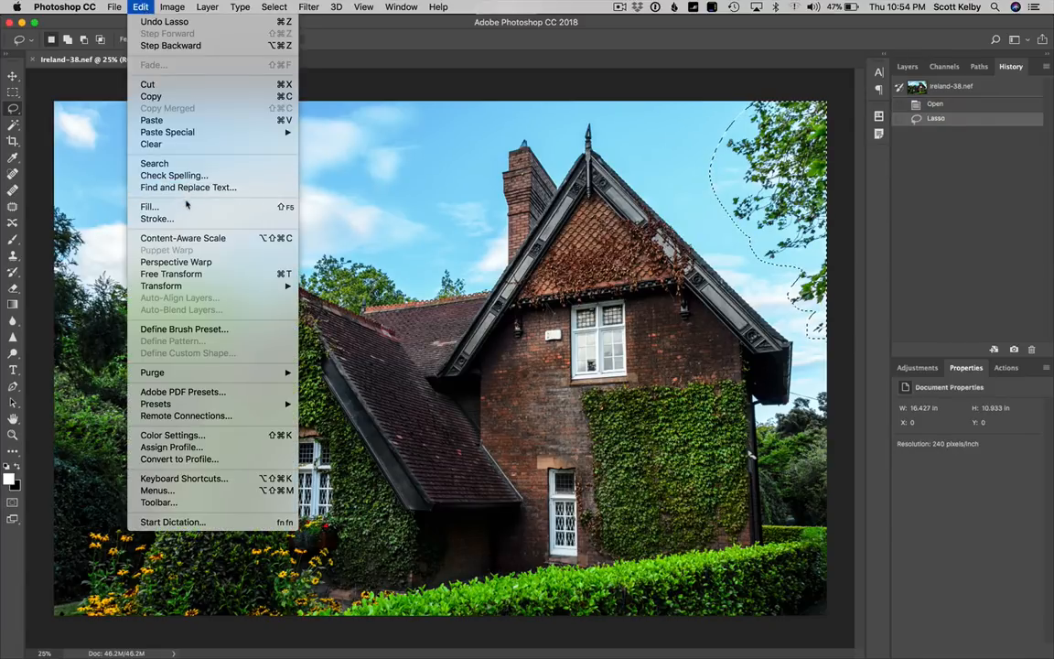
pyautogui.click(148, 205)
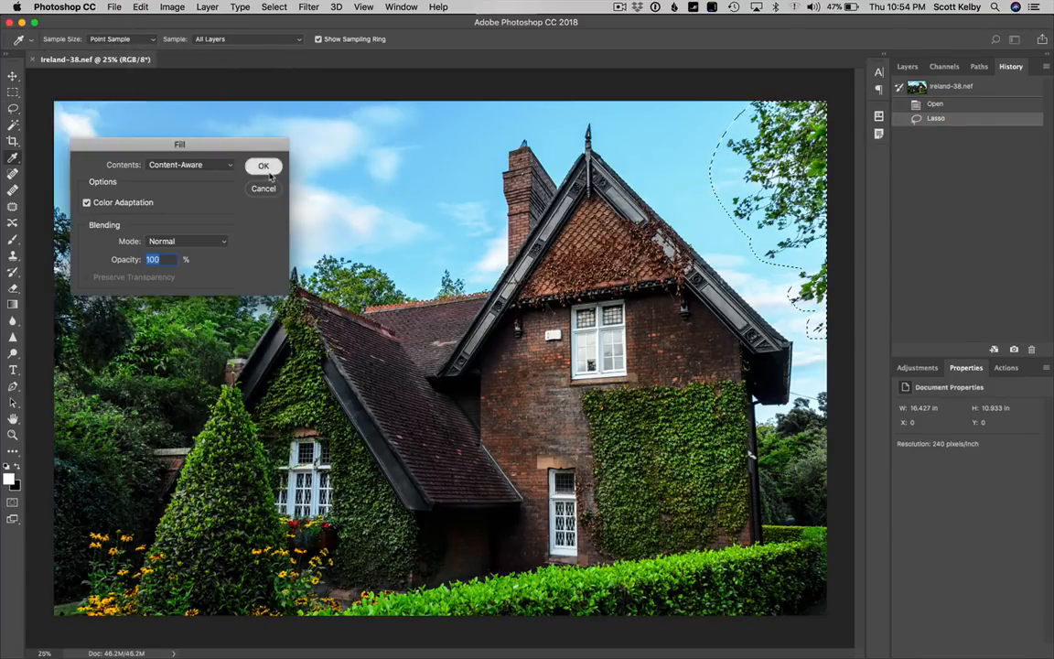
pyautogui.click(264, 165)
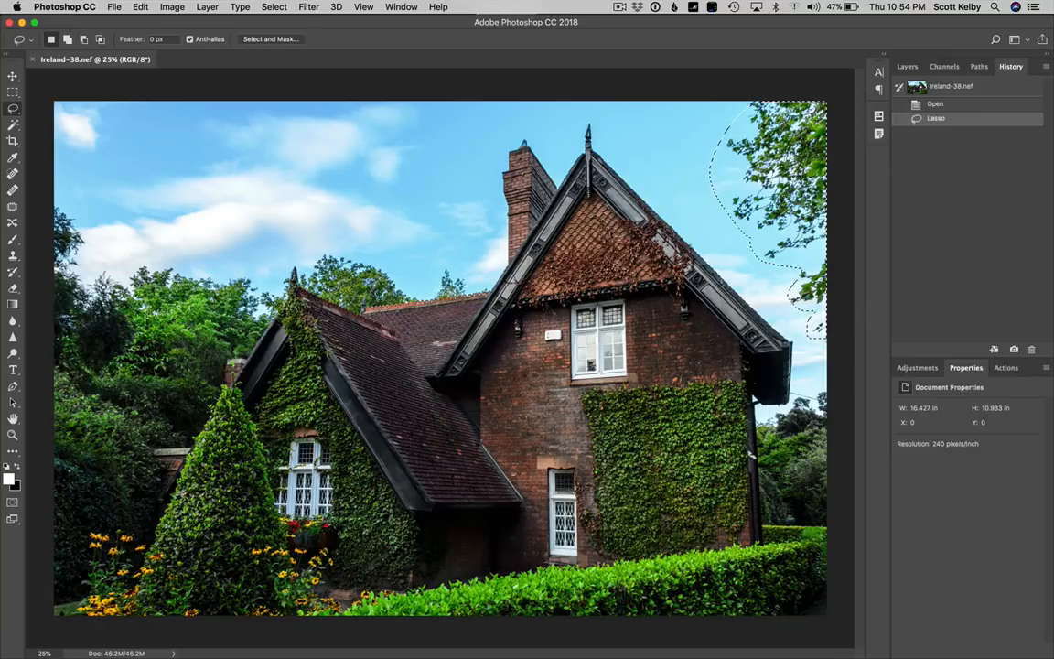
pyautogui.press('cmd+d')
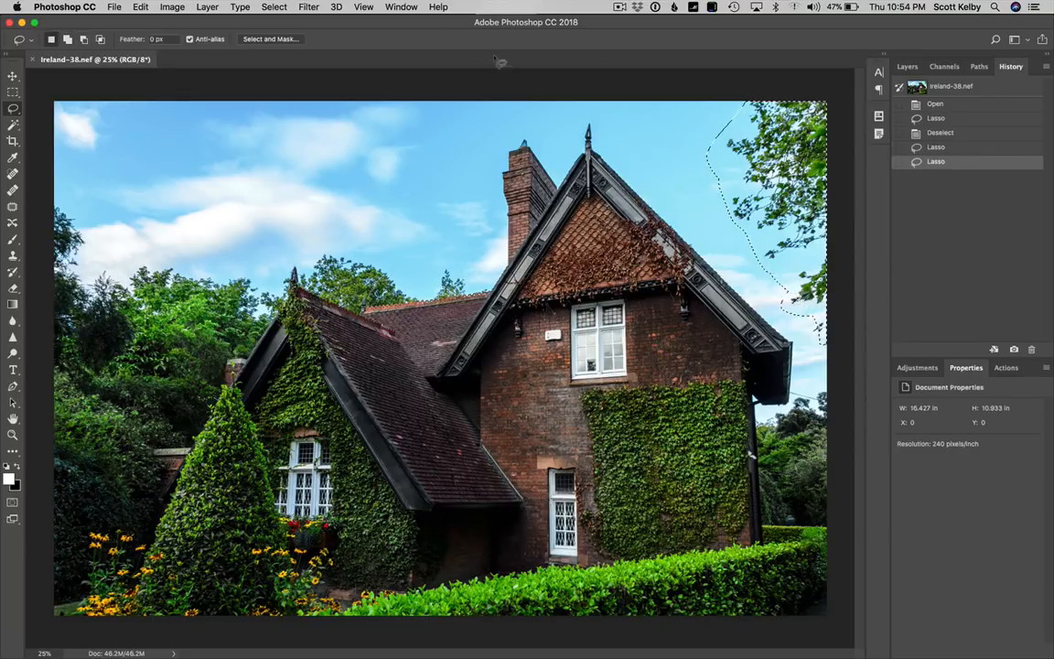
# - Repeat the Content-Aware fill on the remaining leaves
pyautogui.click(139, 7)
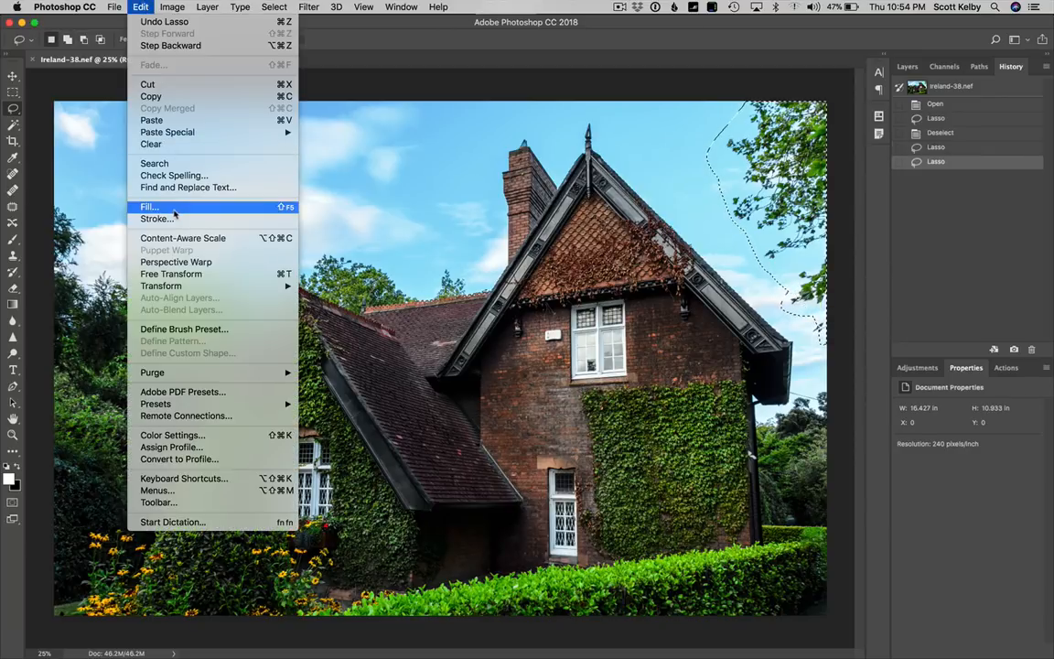
pyautogui.click(150, 205)
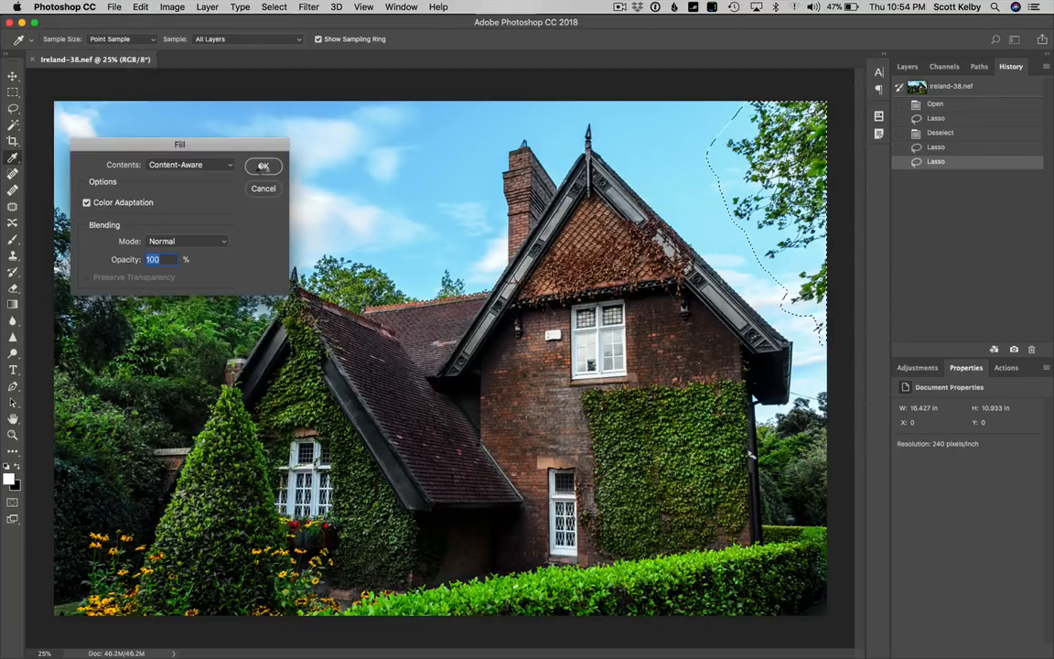
pyautogui.click(263, 165)
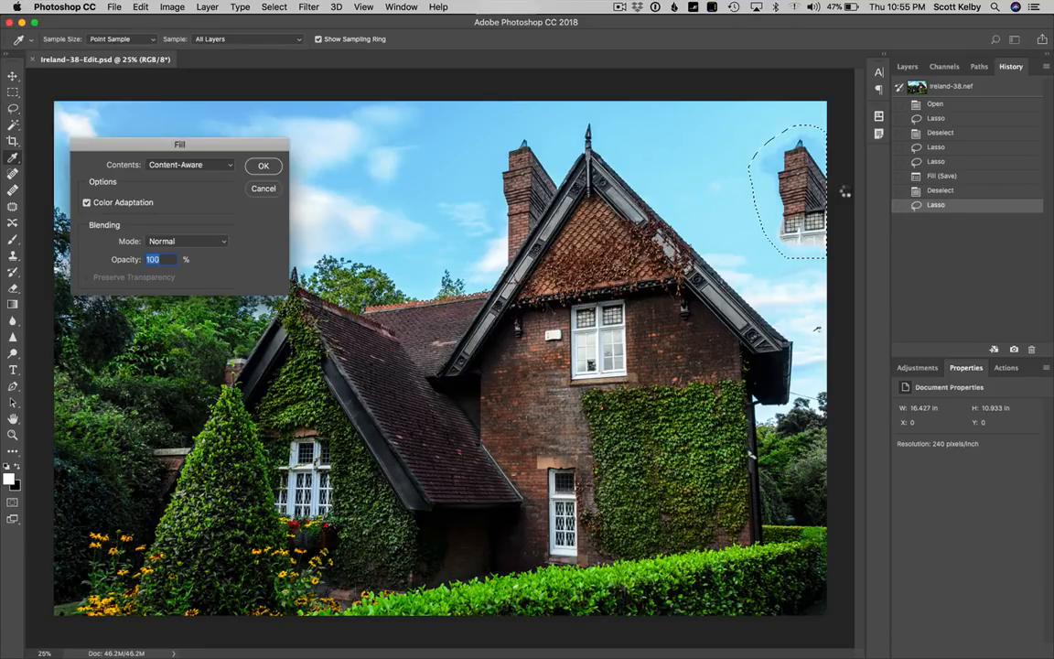
# - Run repeated content-aware fills on the top-right sky until the branch remnants are gone
pyautogui.click(264, 164)
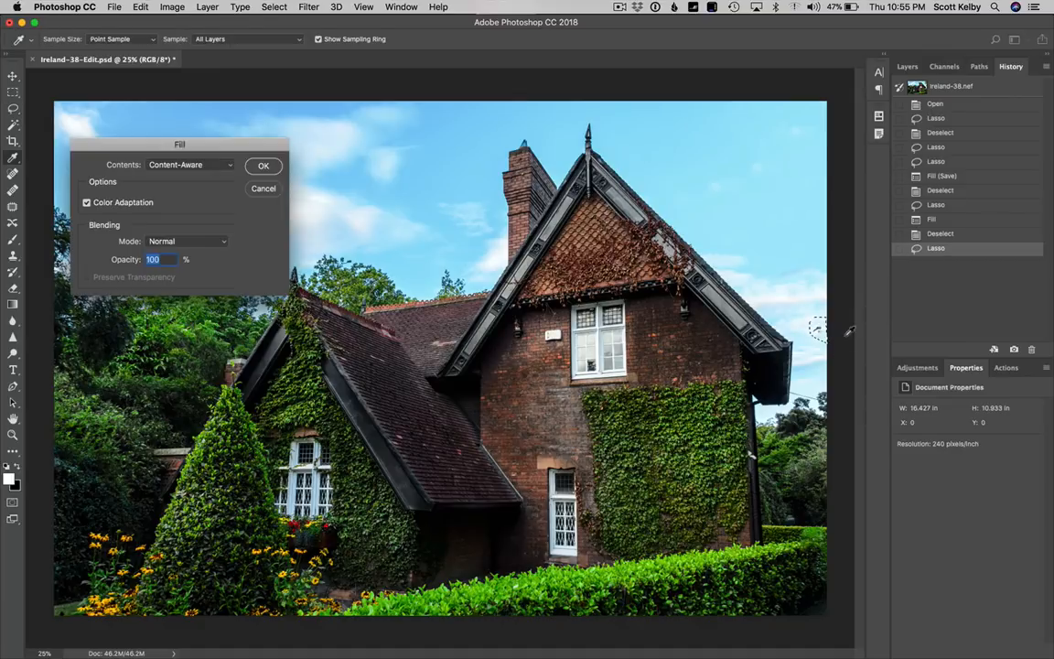
pyautogui.click(264, 165)
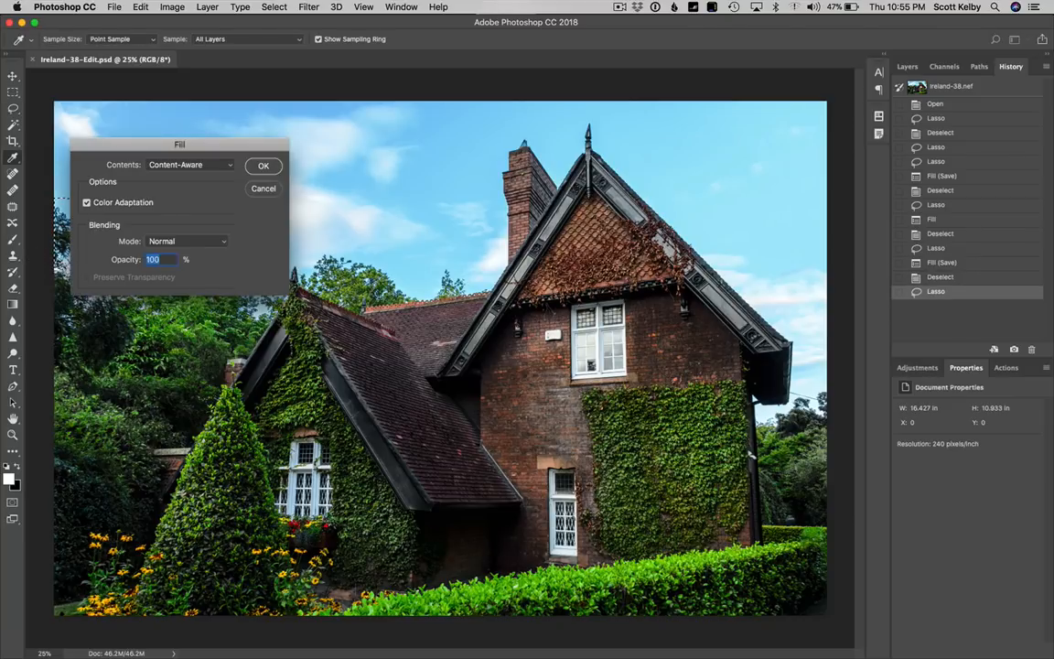
pyautogui.click(263, 165)
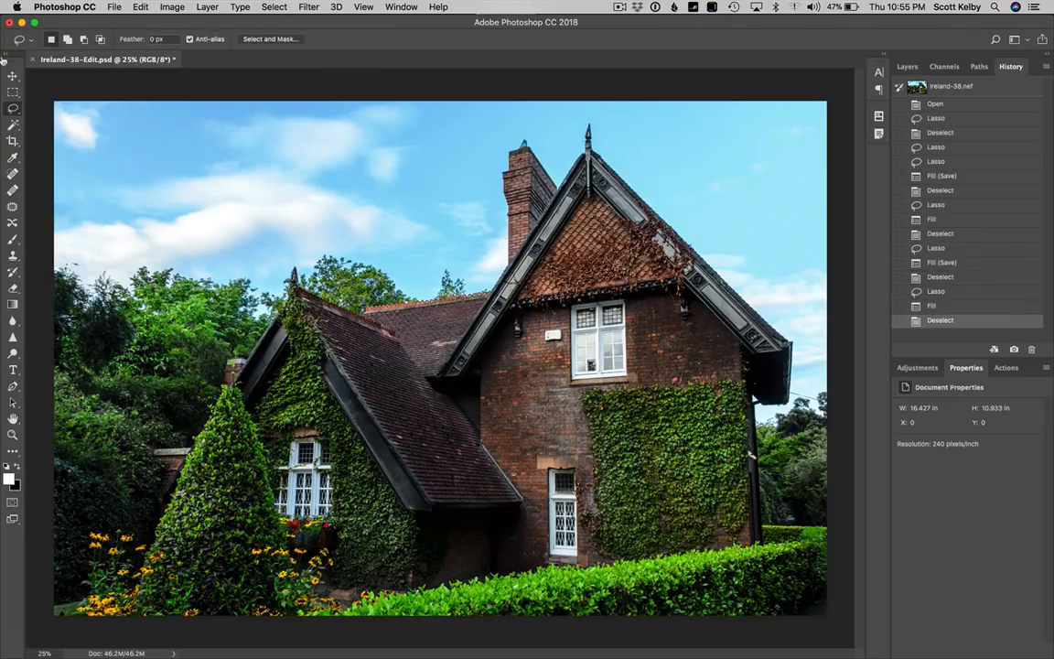
# - Sharpen the cottage photo with an Unsharp Mask pass and close the document
pyautogui.click(307, 7)
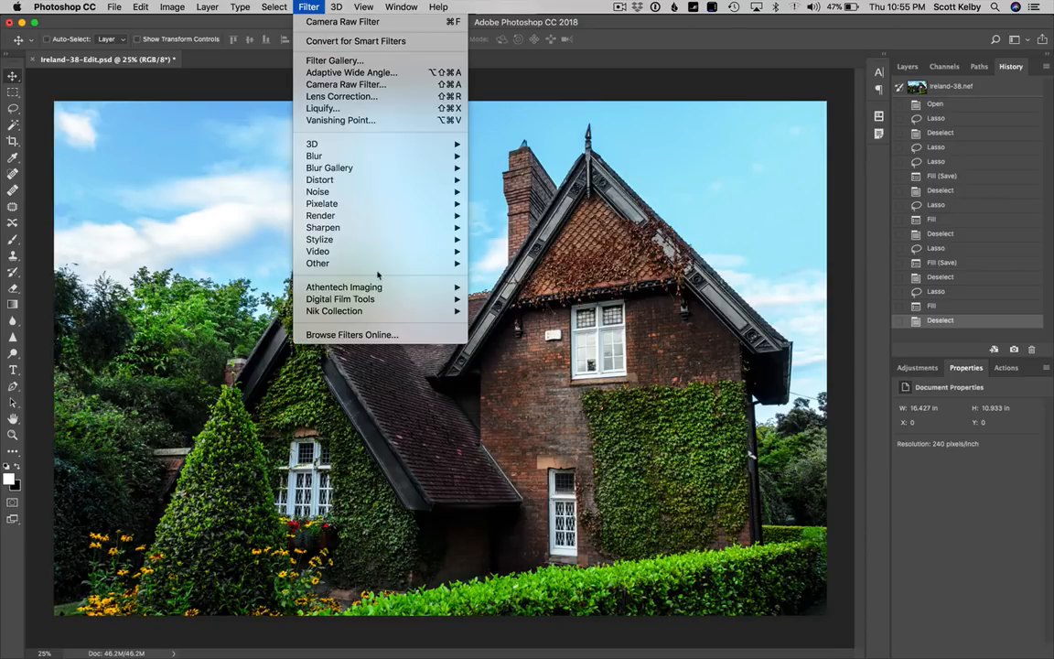
pyautogui.click(322, 227)
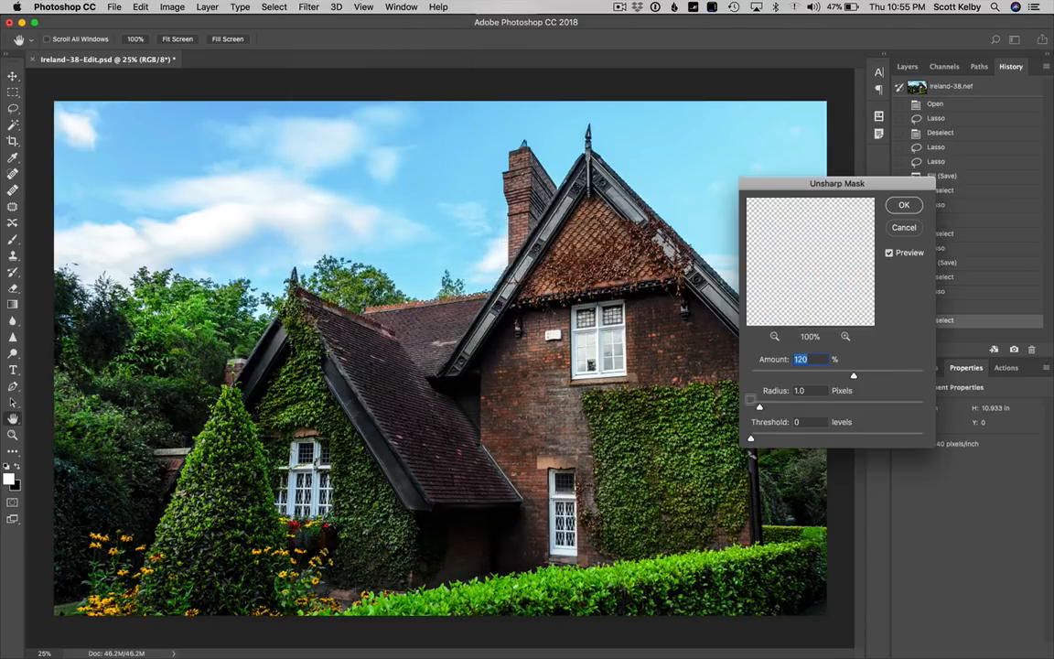
pyautogui.click(905, 205)
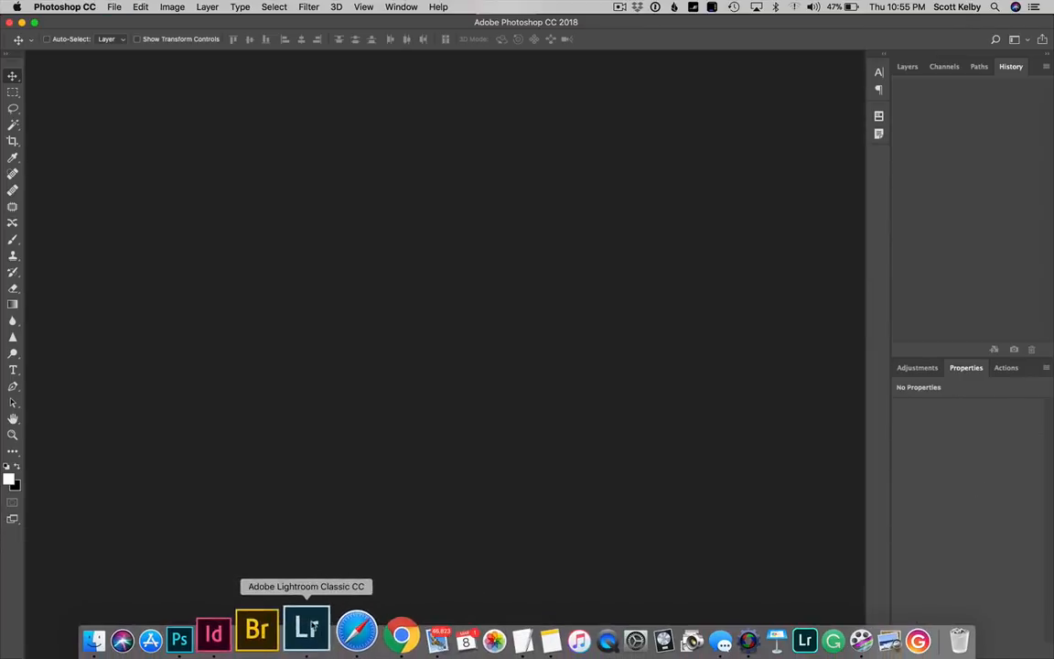
# - Back in Lightroom, lower the photo's Vibrance slightly and preview it full screen
pyautogui.click(305, 632)
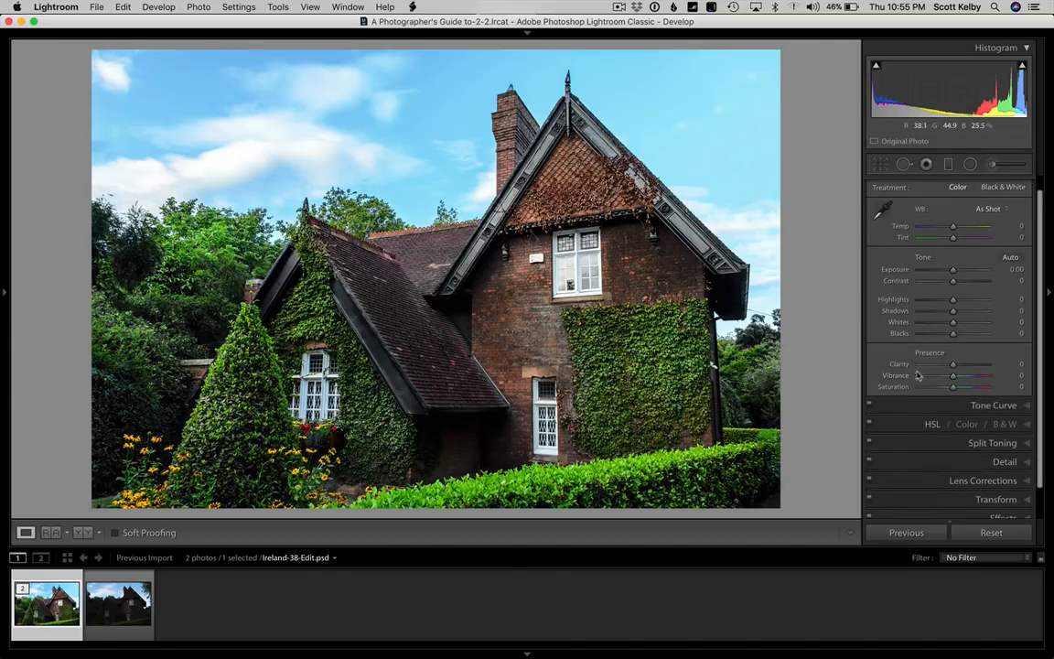
pyautogui.moveTo(955, 377); pyautogui.dragTo(950, 377)
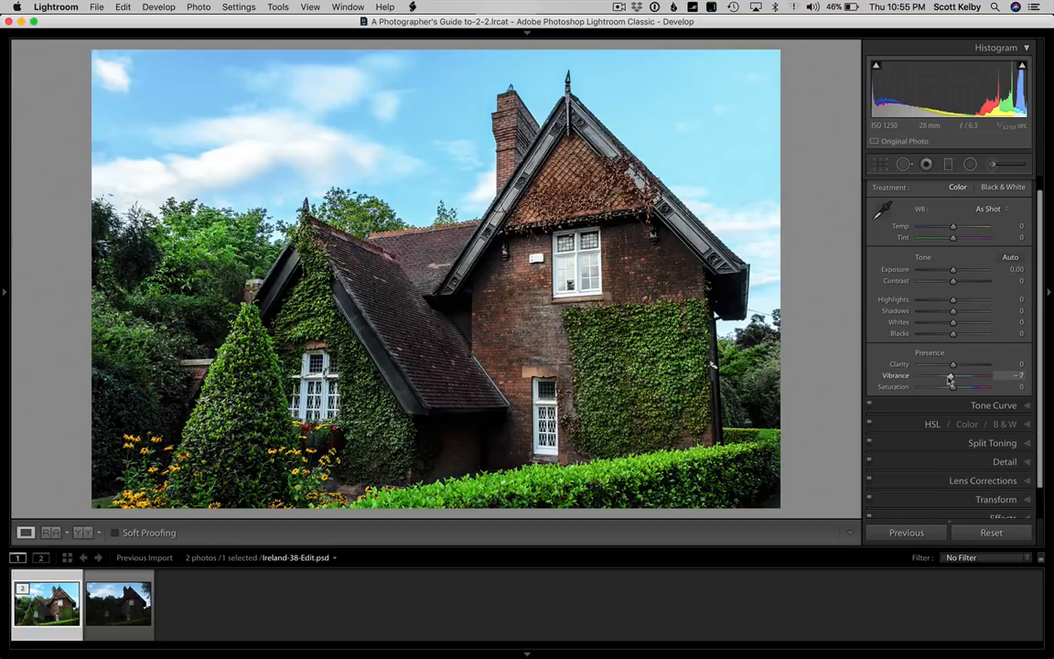
pyautogui.moveTo(953, 377); pyautogui.dragTo(949, 377)
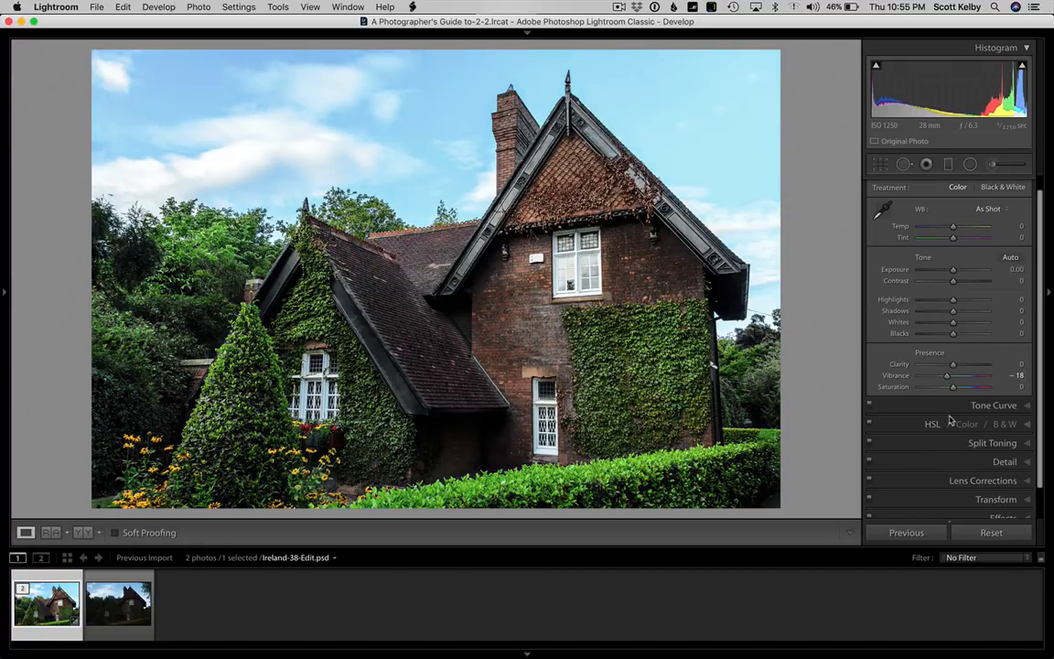
pyautogui.press('f')
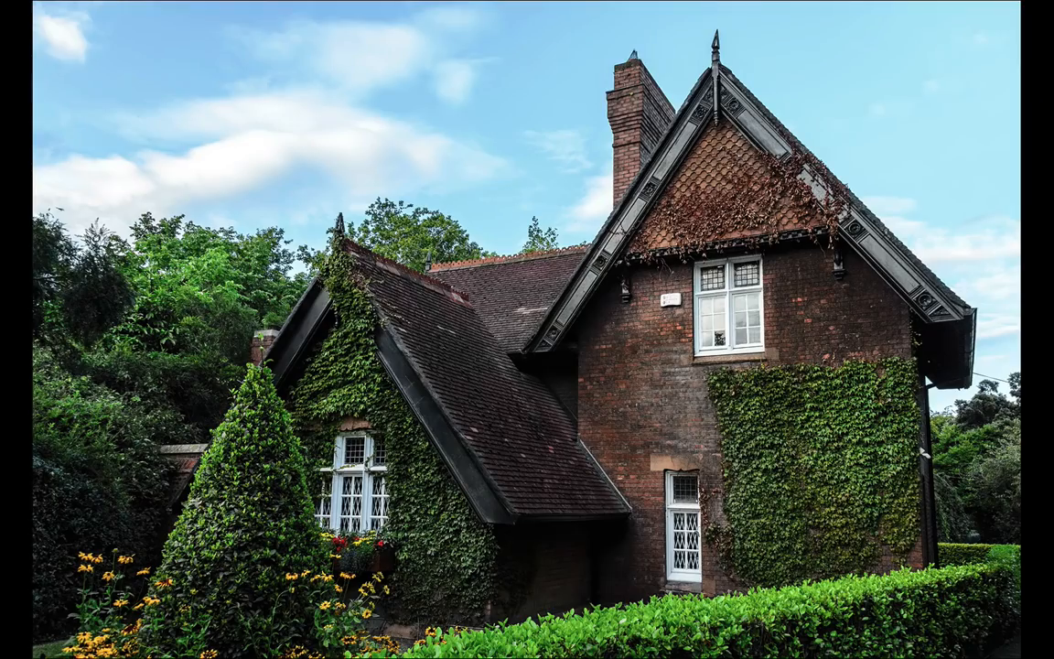